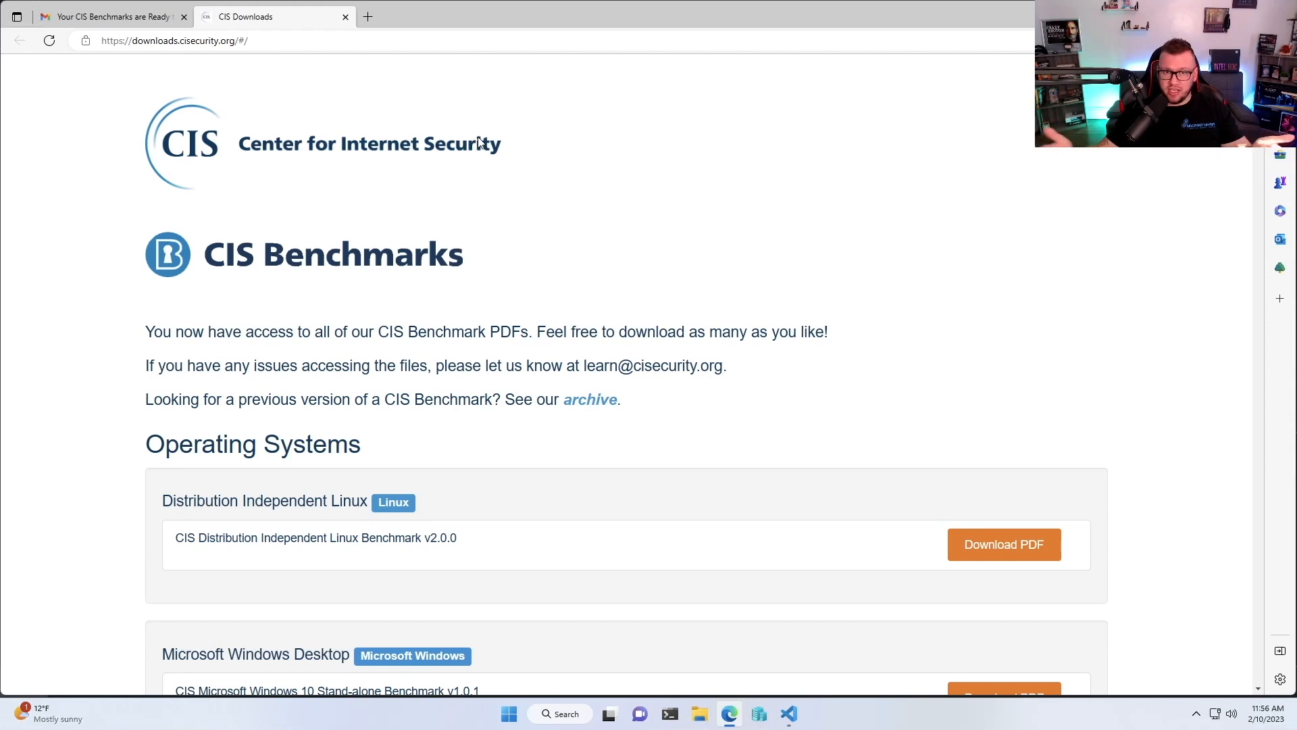
mouse_move(566, 145)
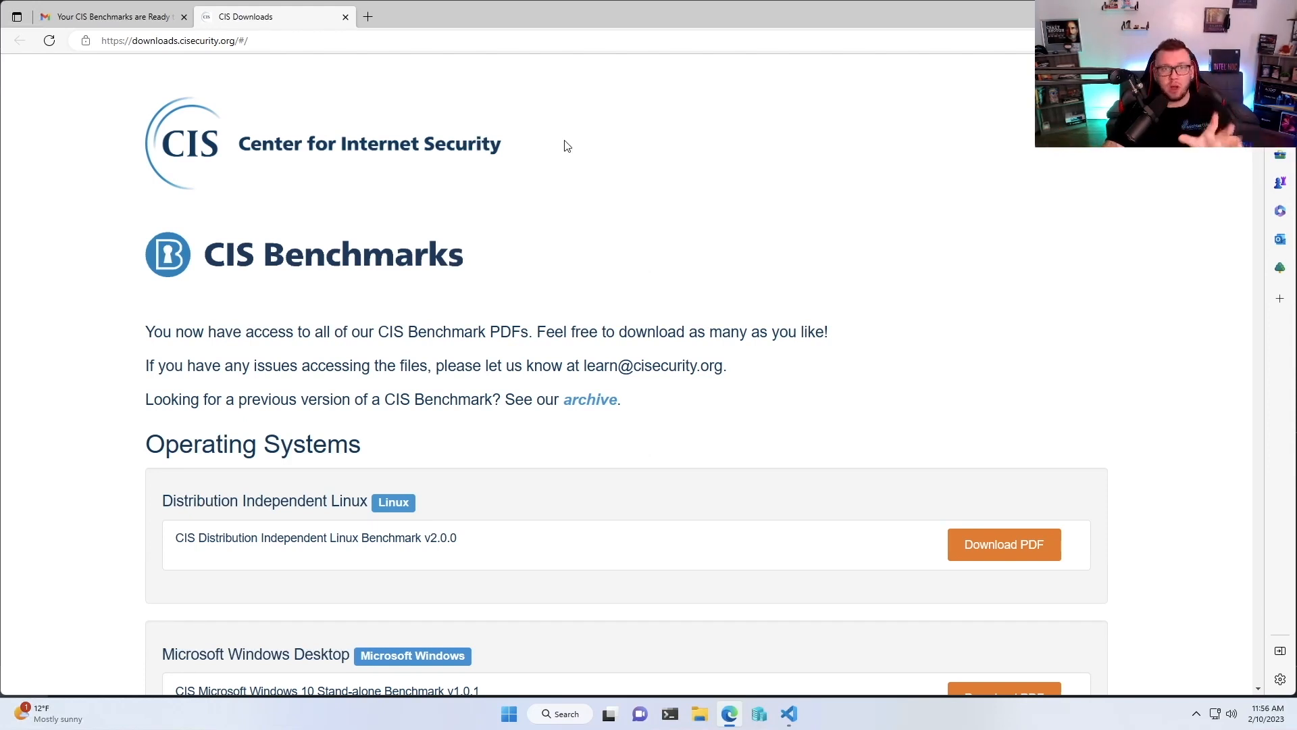
mouse_move(662, 146)
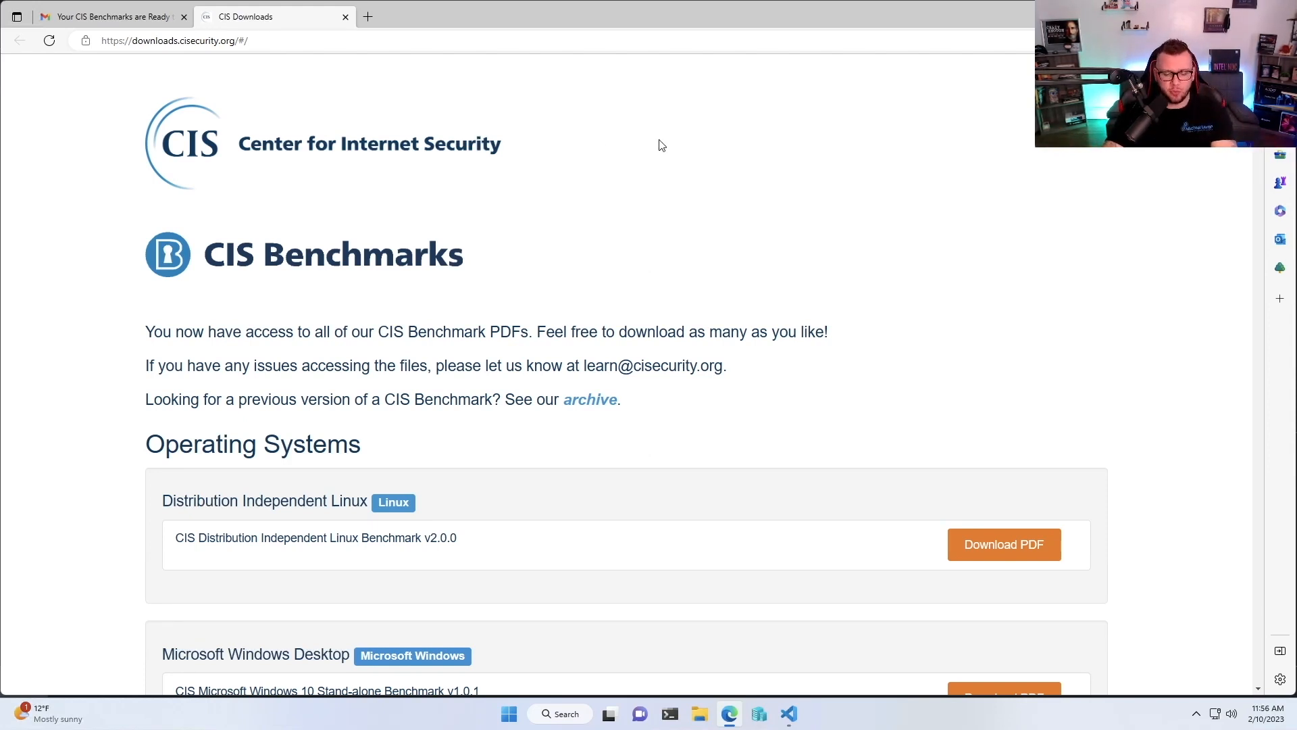
Step: Find 'kubernetes' on the CIS downloads page and scroll to the Kubernetes benchmark PDFs
type("kubernetes")
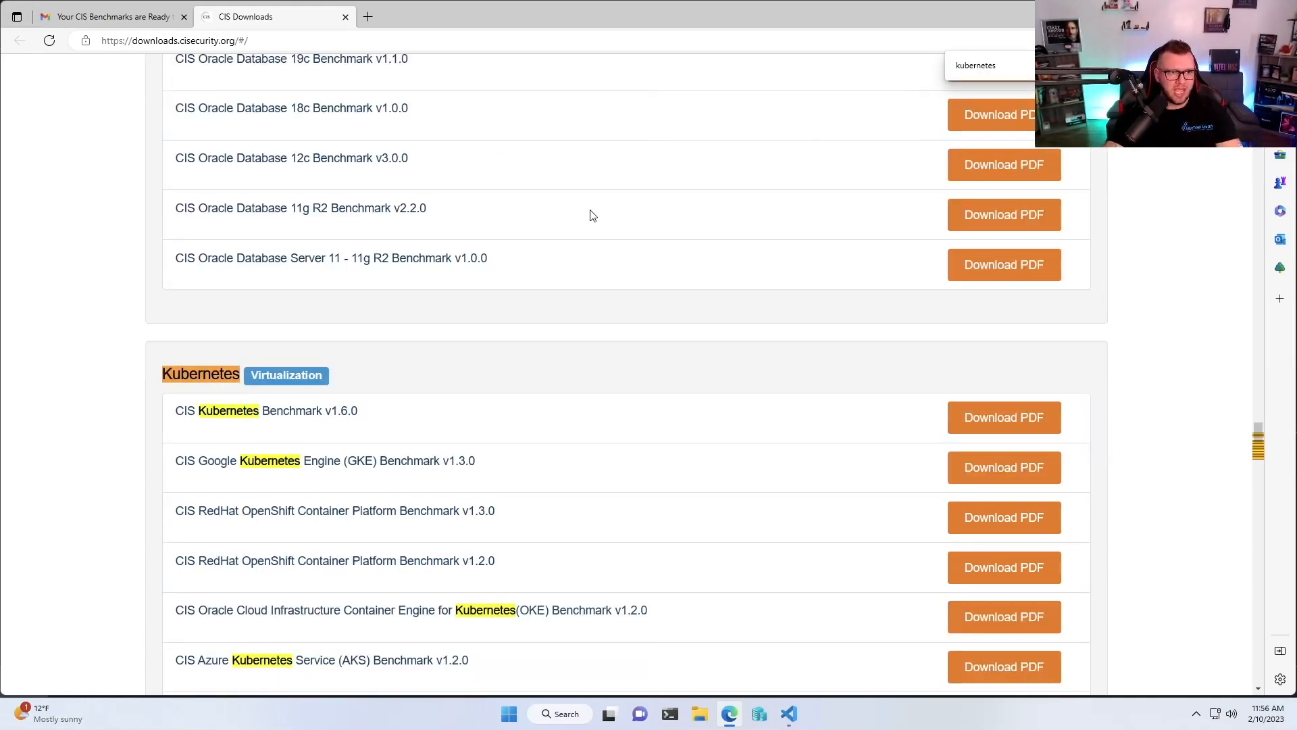
scroll("down", 3)
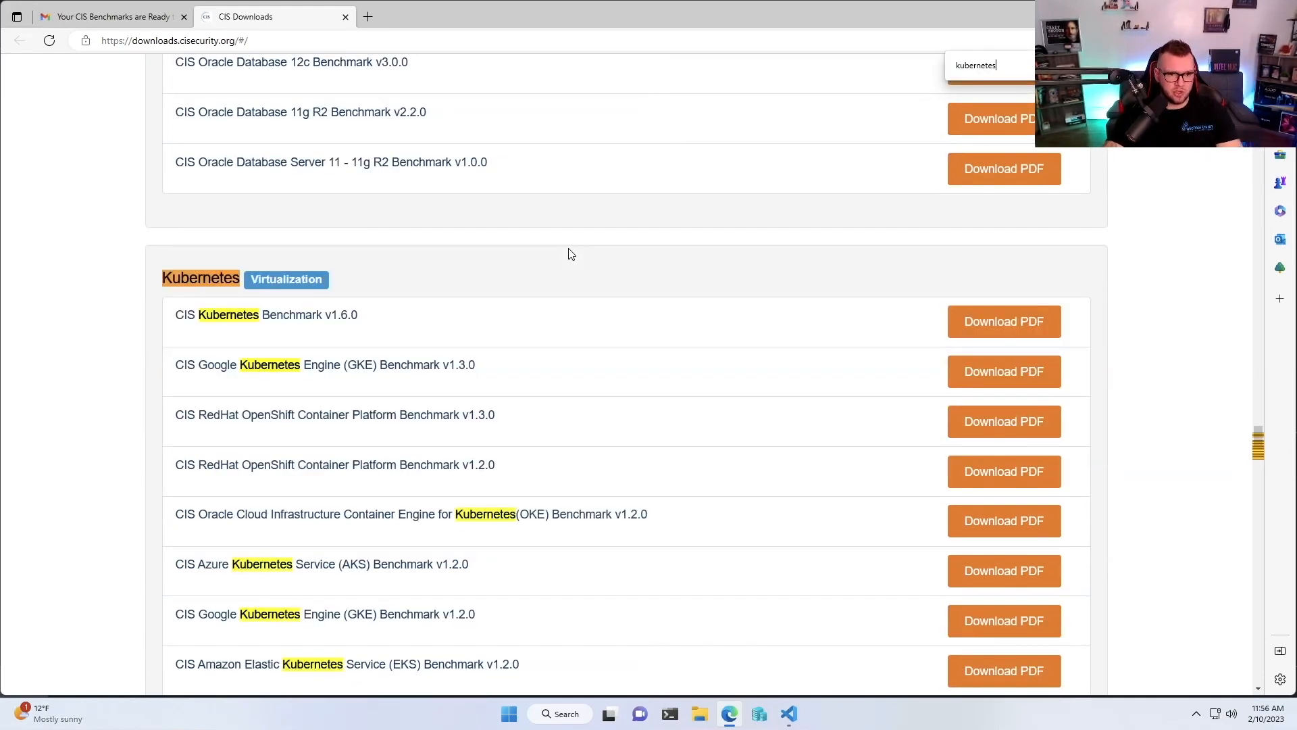
scroll("down", 3)
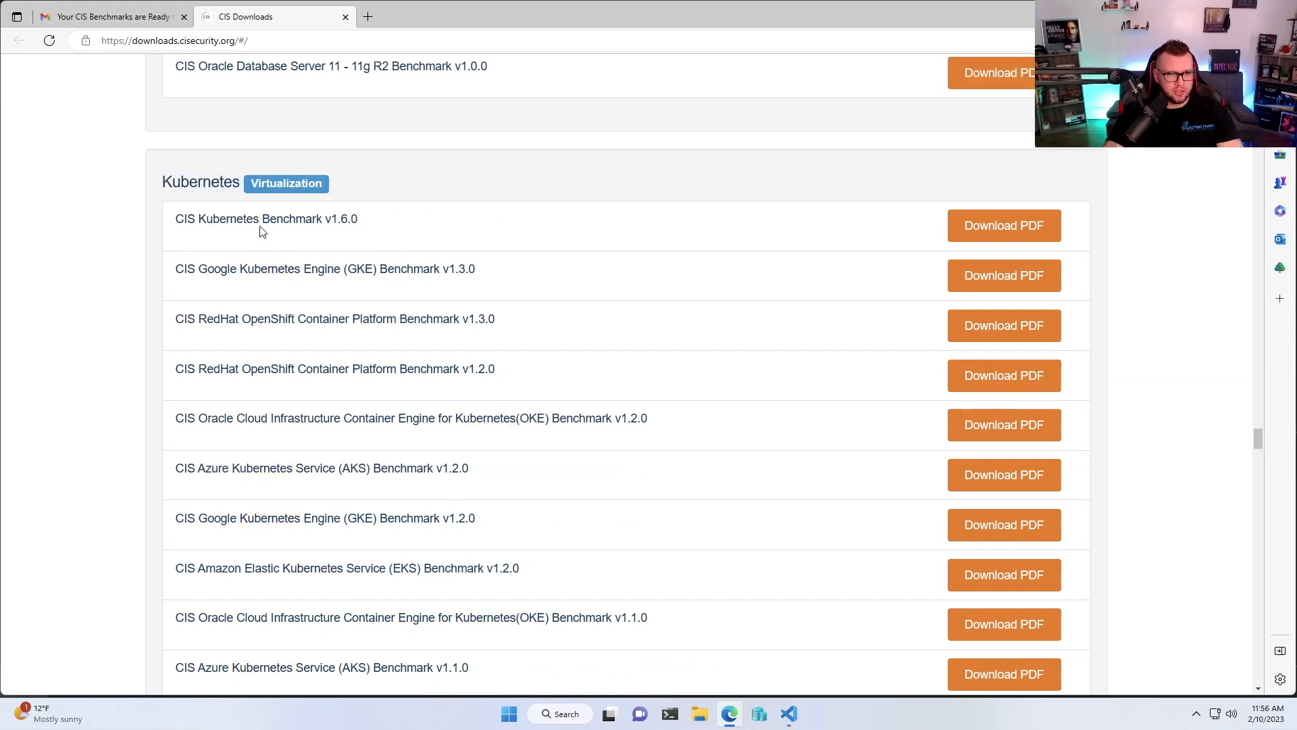
double_click(221, 219)
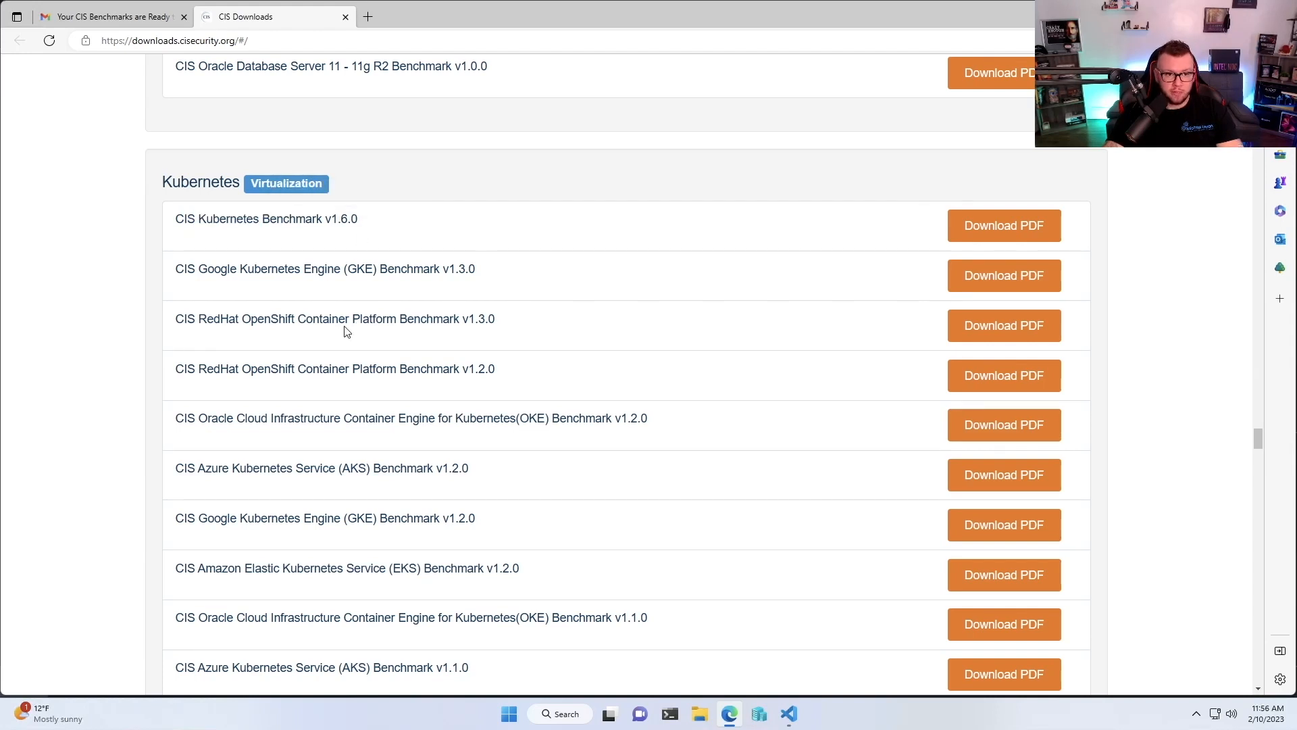
scroll("down", 3)
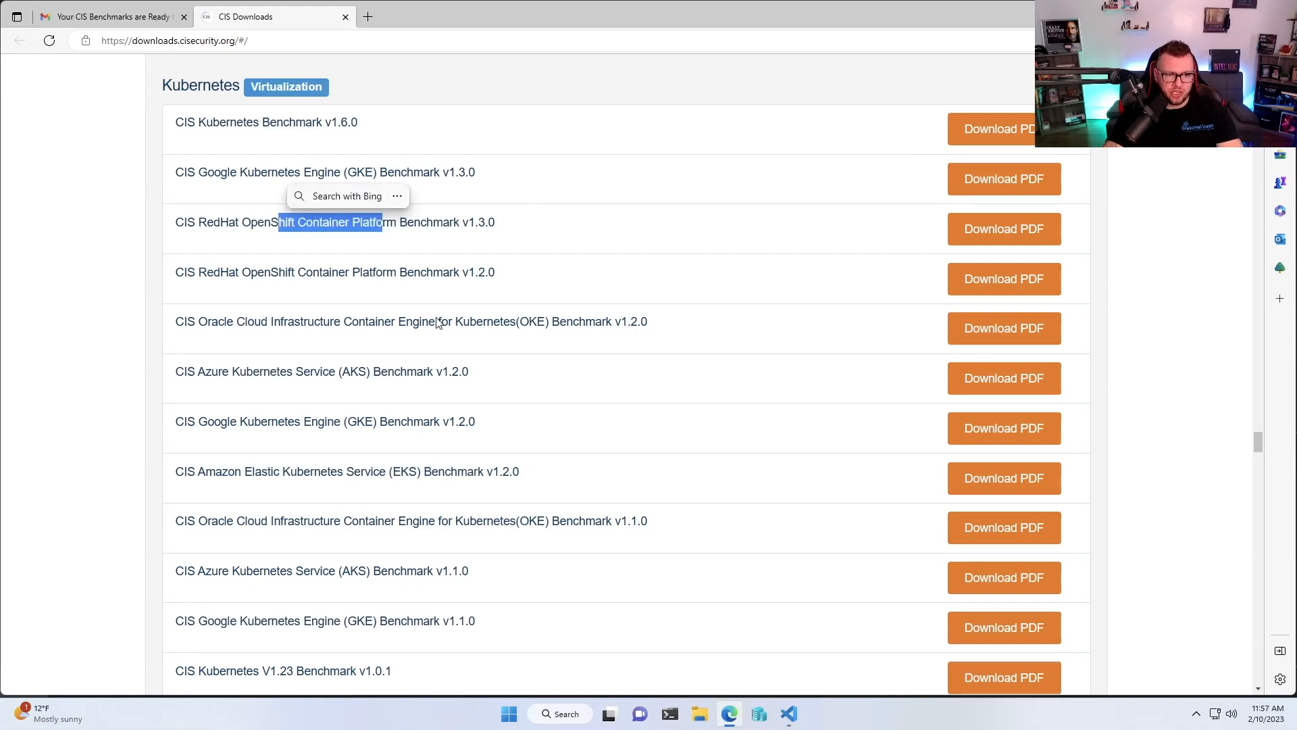
scroll("down", 3)
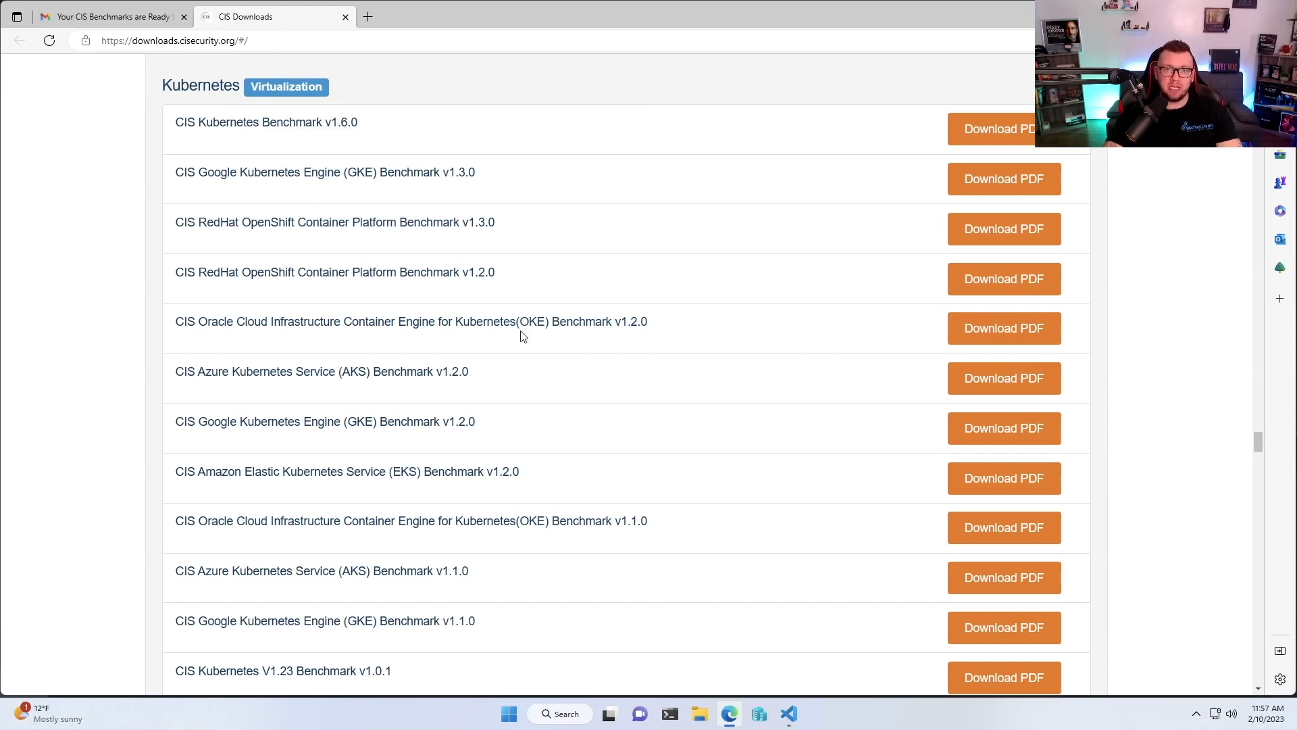
mouse_move(528, 426)
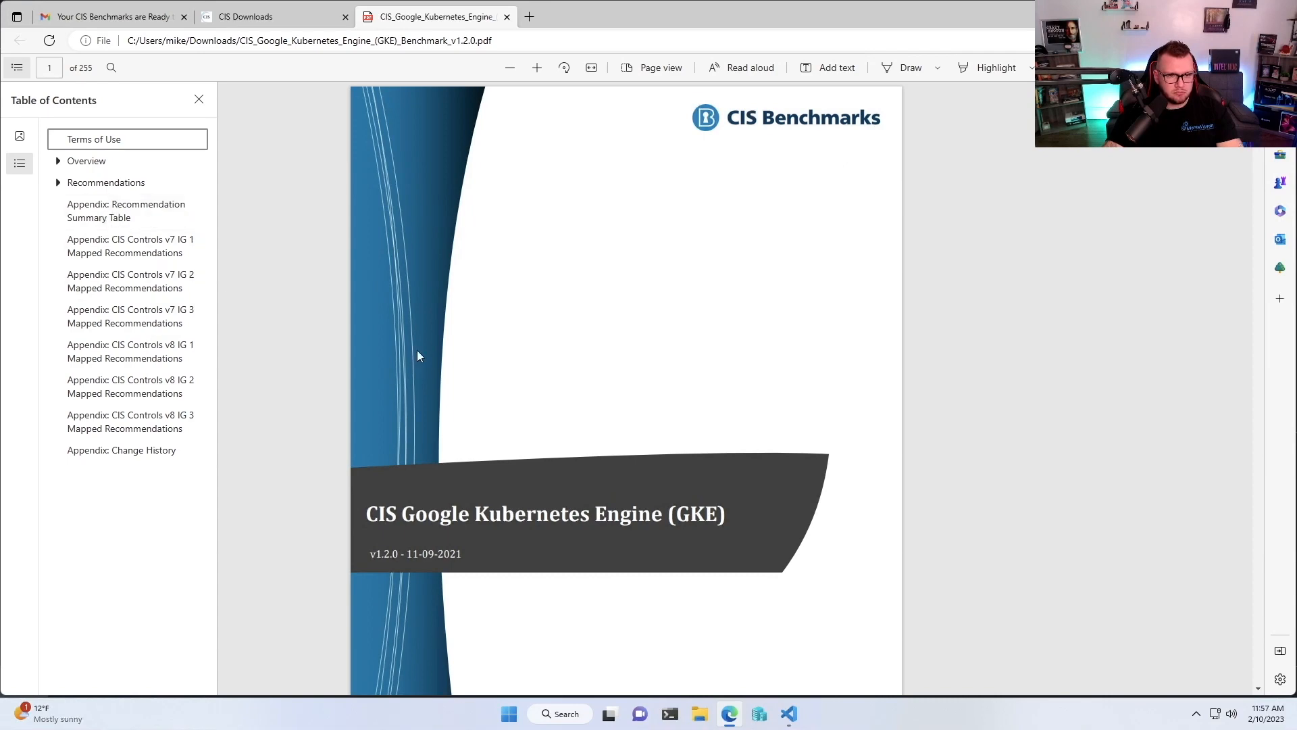
left_click(94, 139)
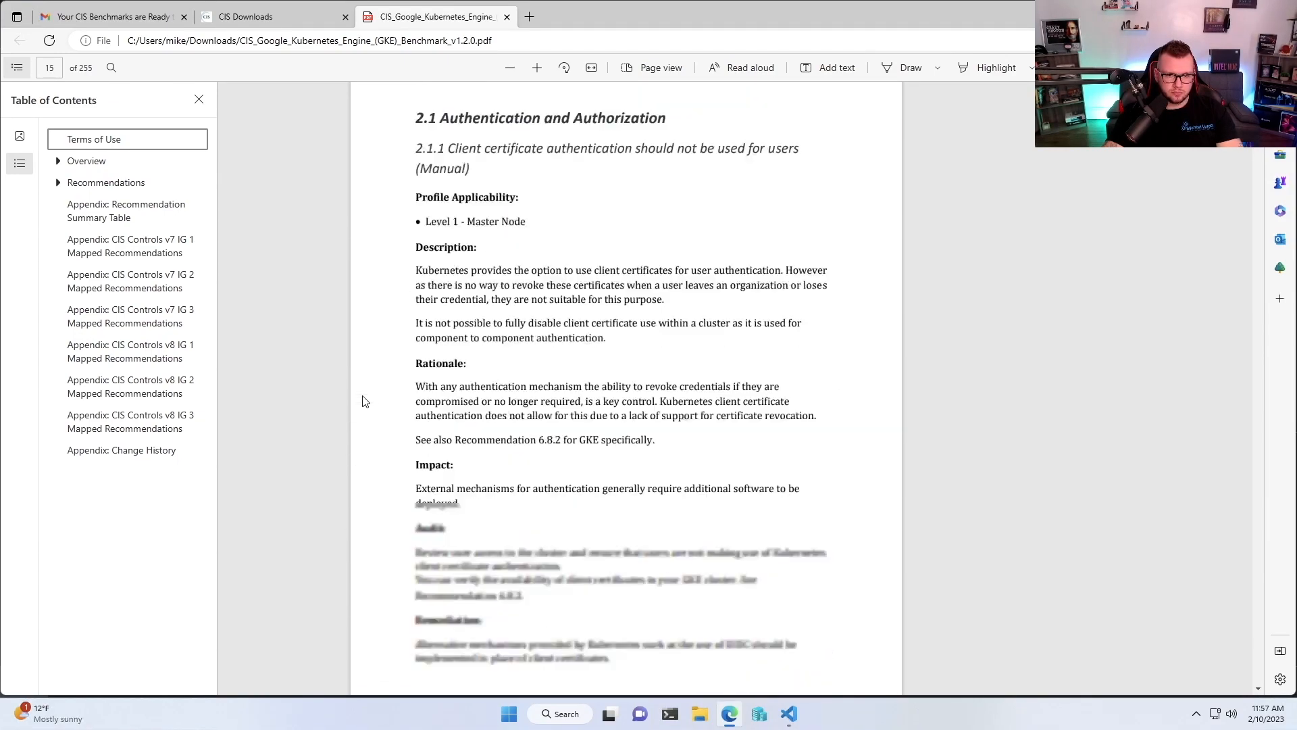
scroll("down", 3)
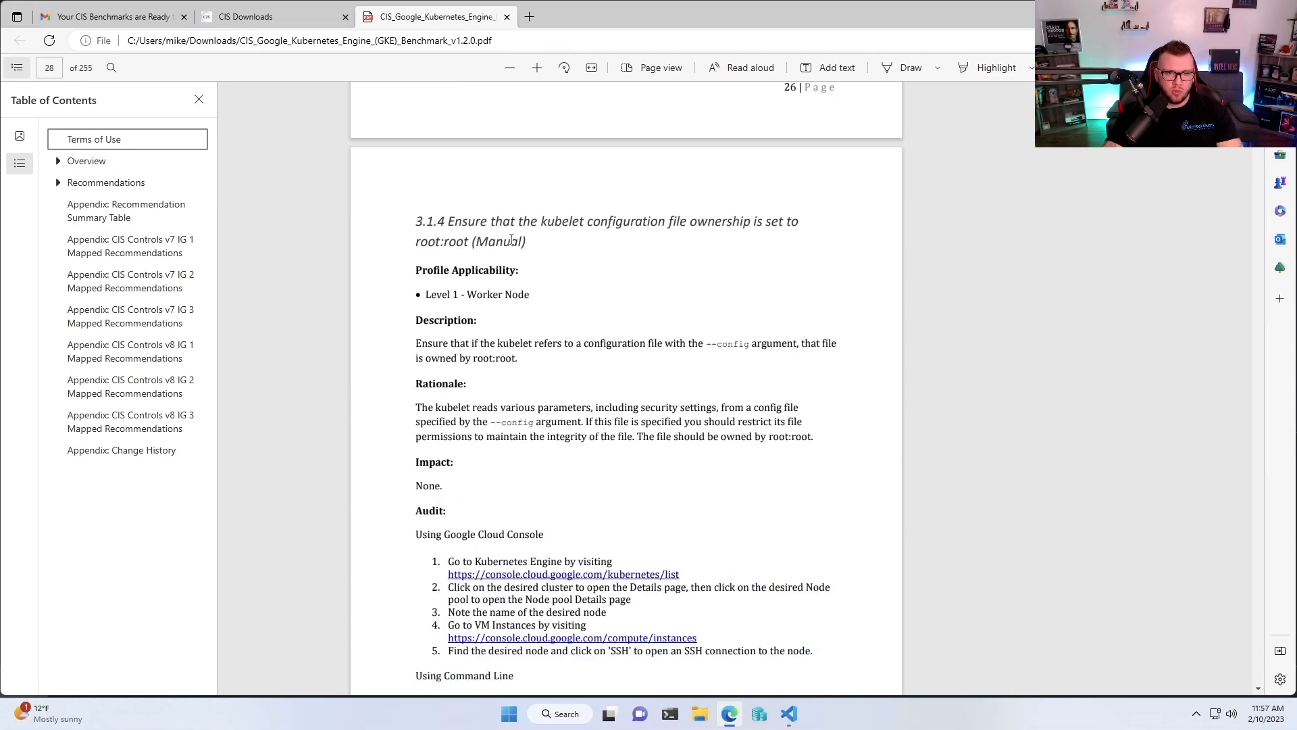
mouse_move(707, 231)
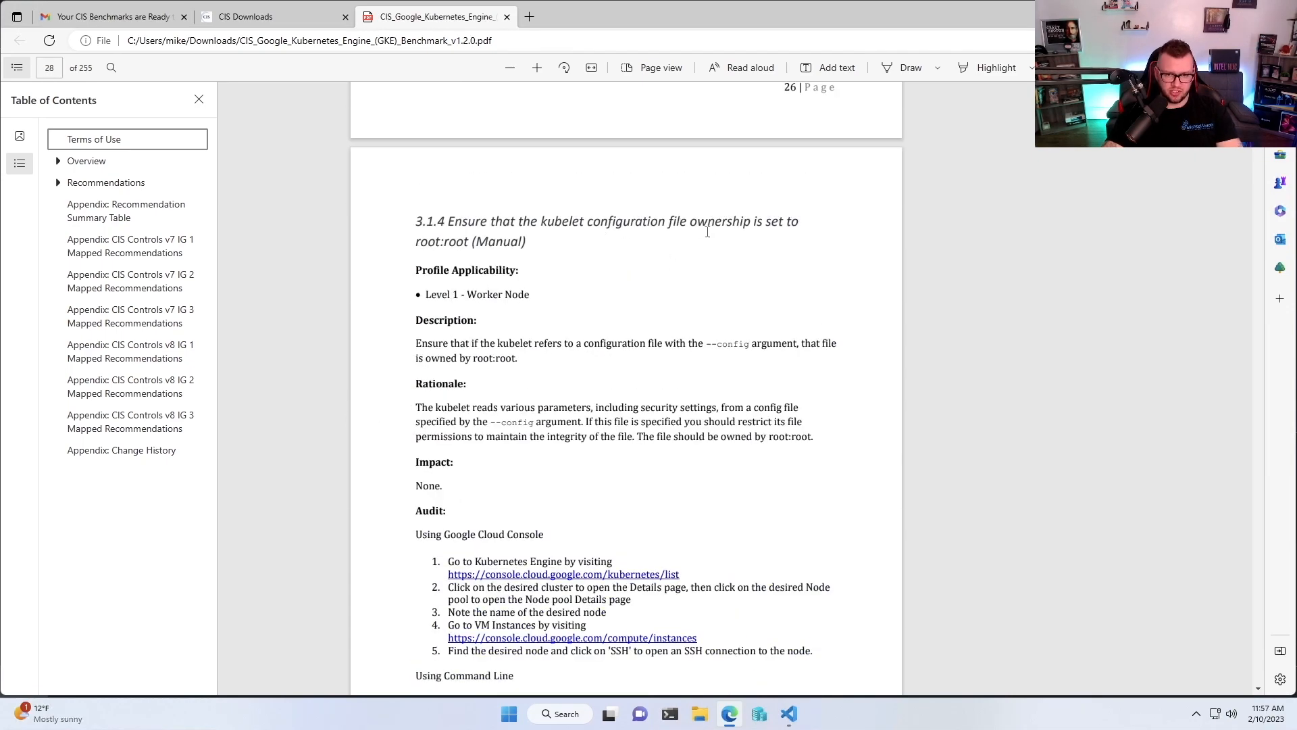
mouse_move(603, 339)
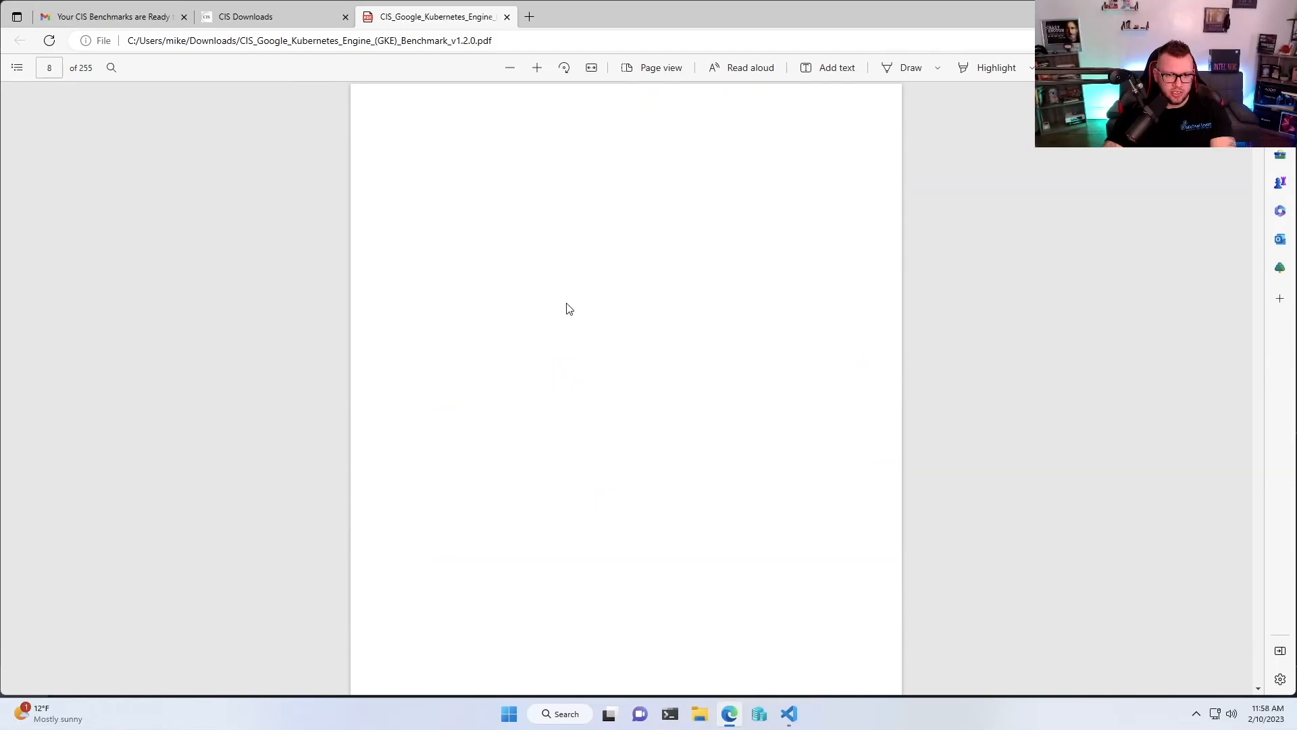
scroll("down", 3)
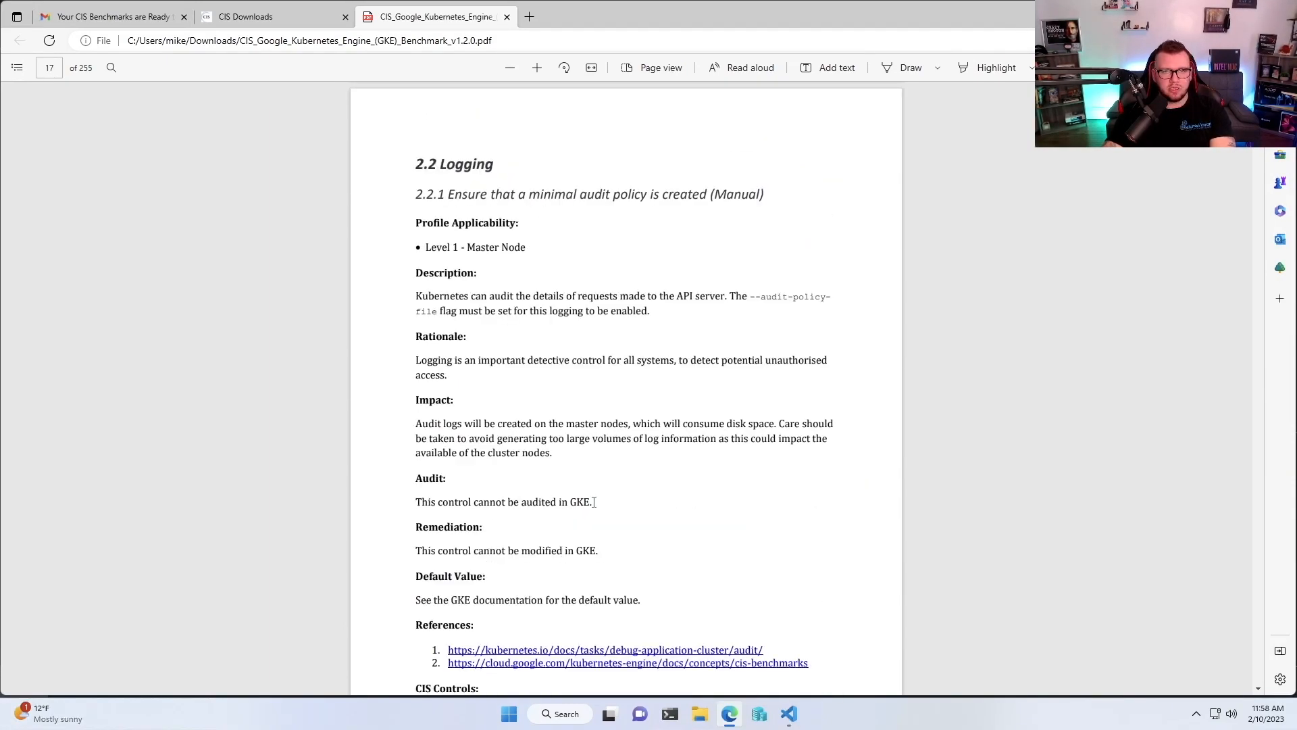
left_click_drag(509, 502, 592, 501)
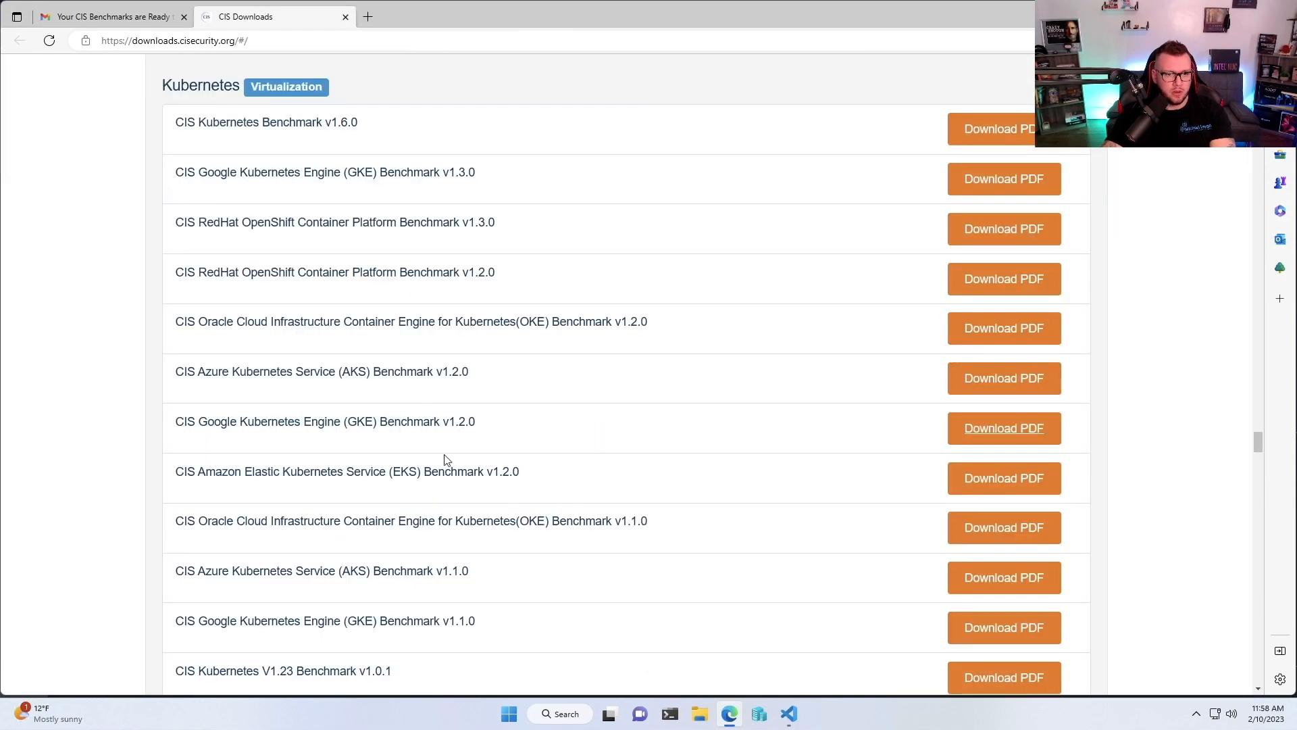
mouse_move(741, 146)
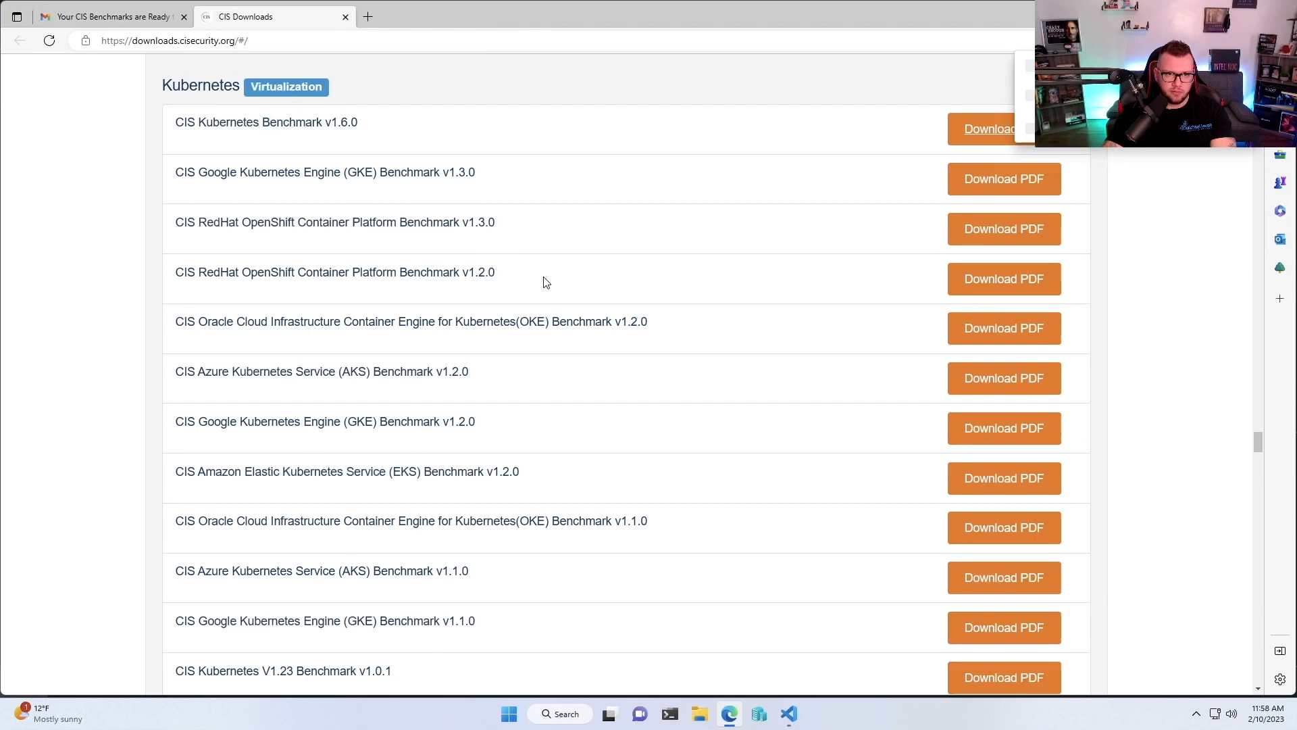
left_click(989, 128)
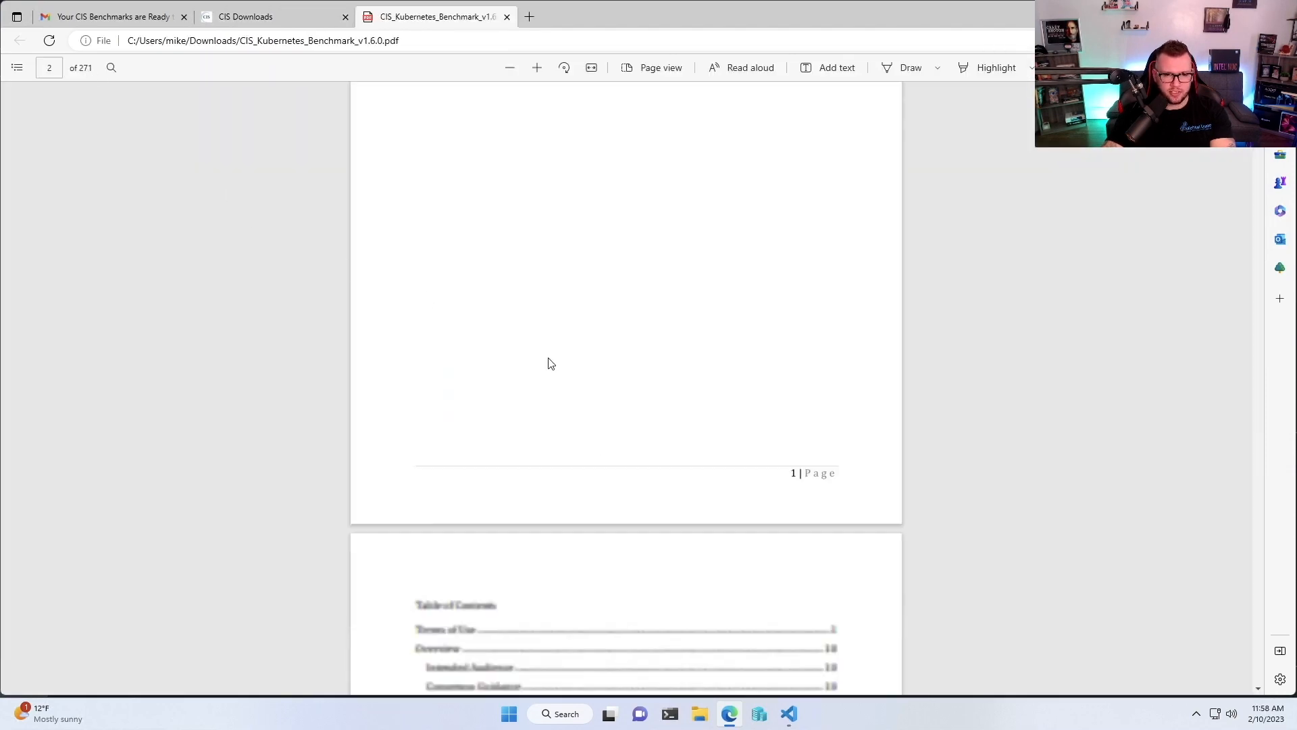
scroll("down", 3)
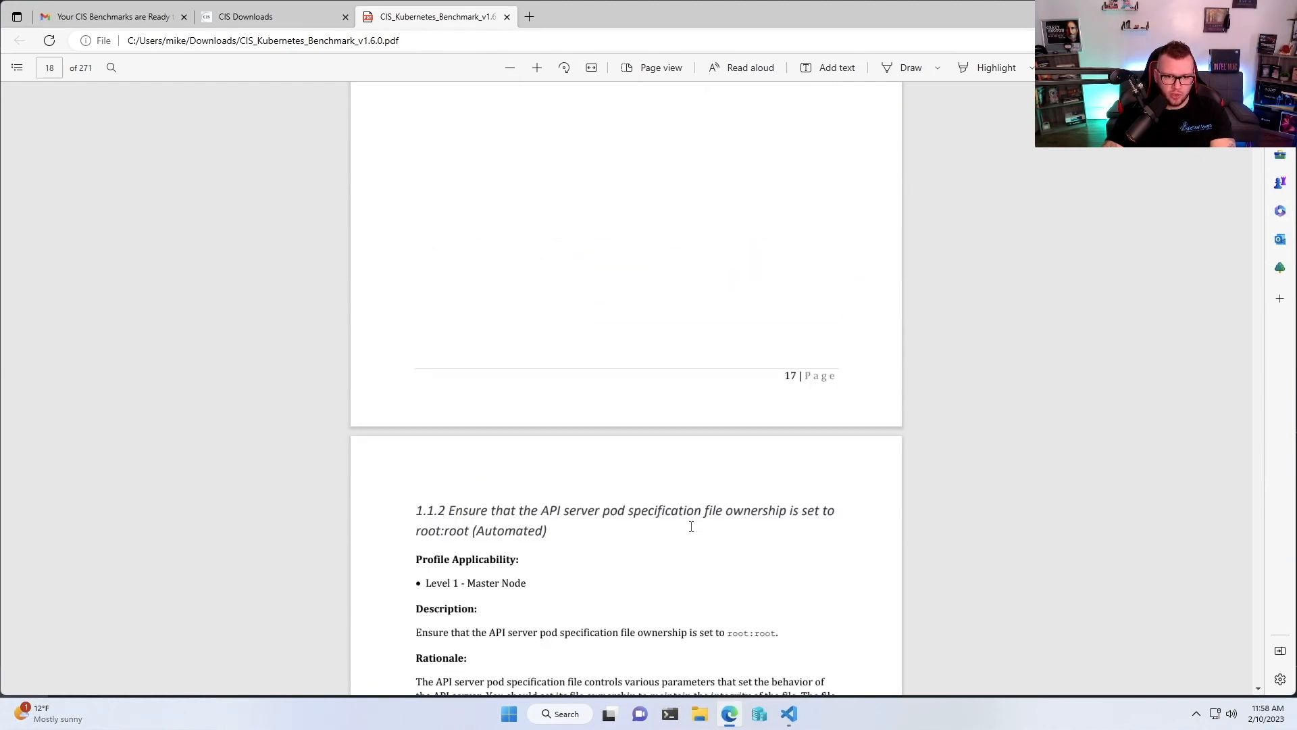
scroll("down", 3)
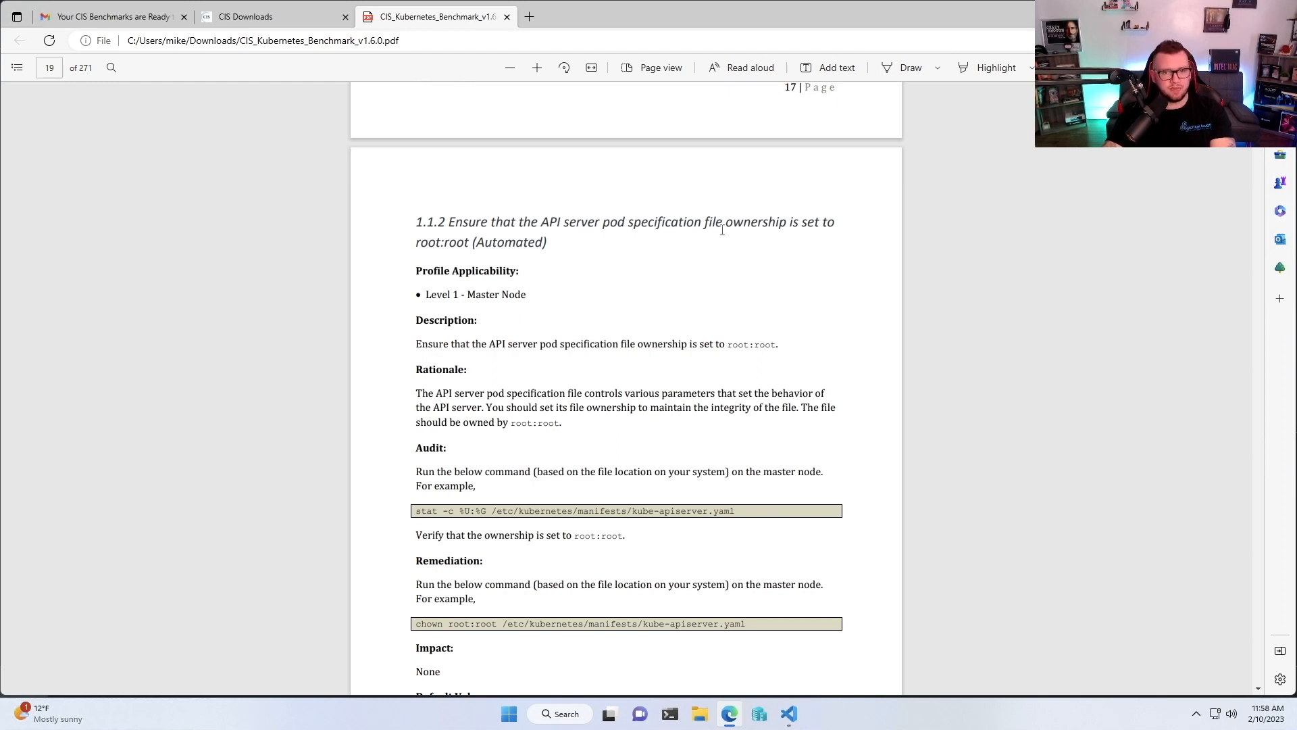
mouse_move(544, 333)
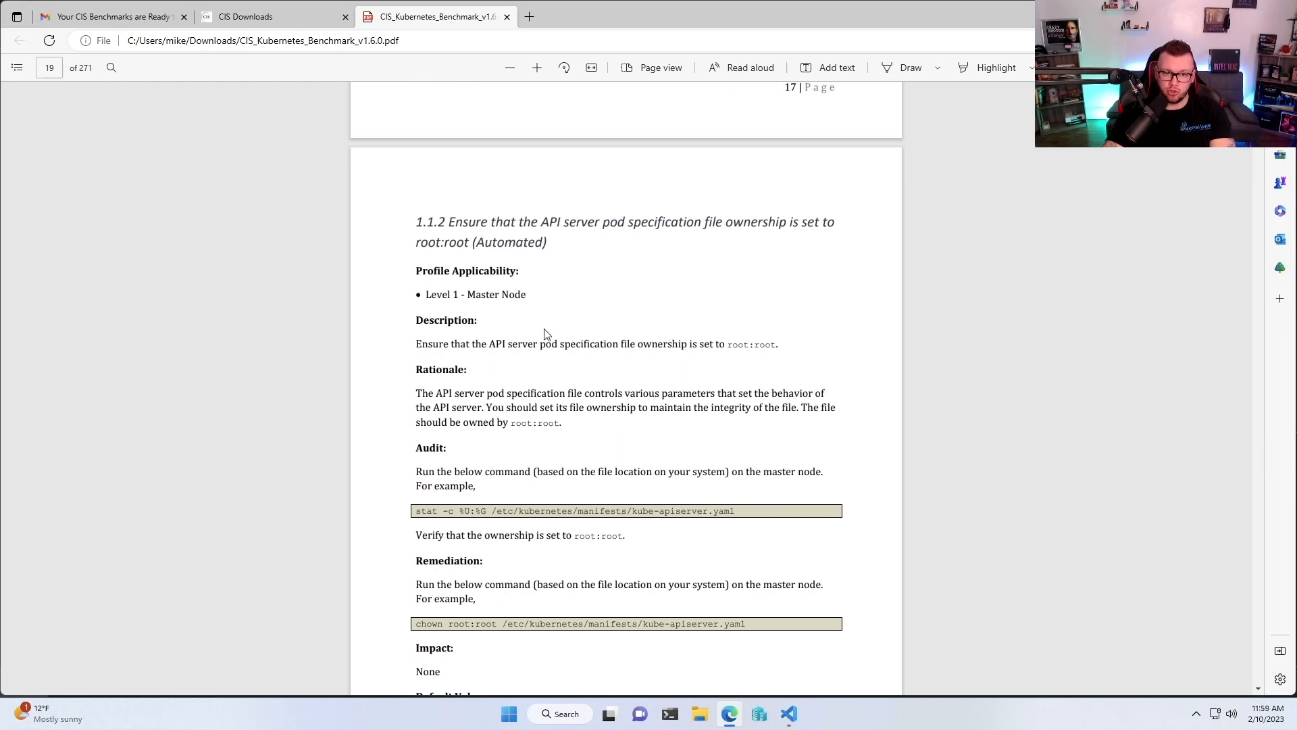
scroll("down", 3)
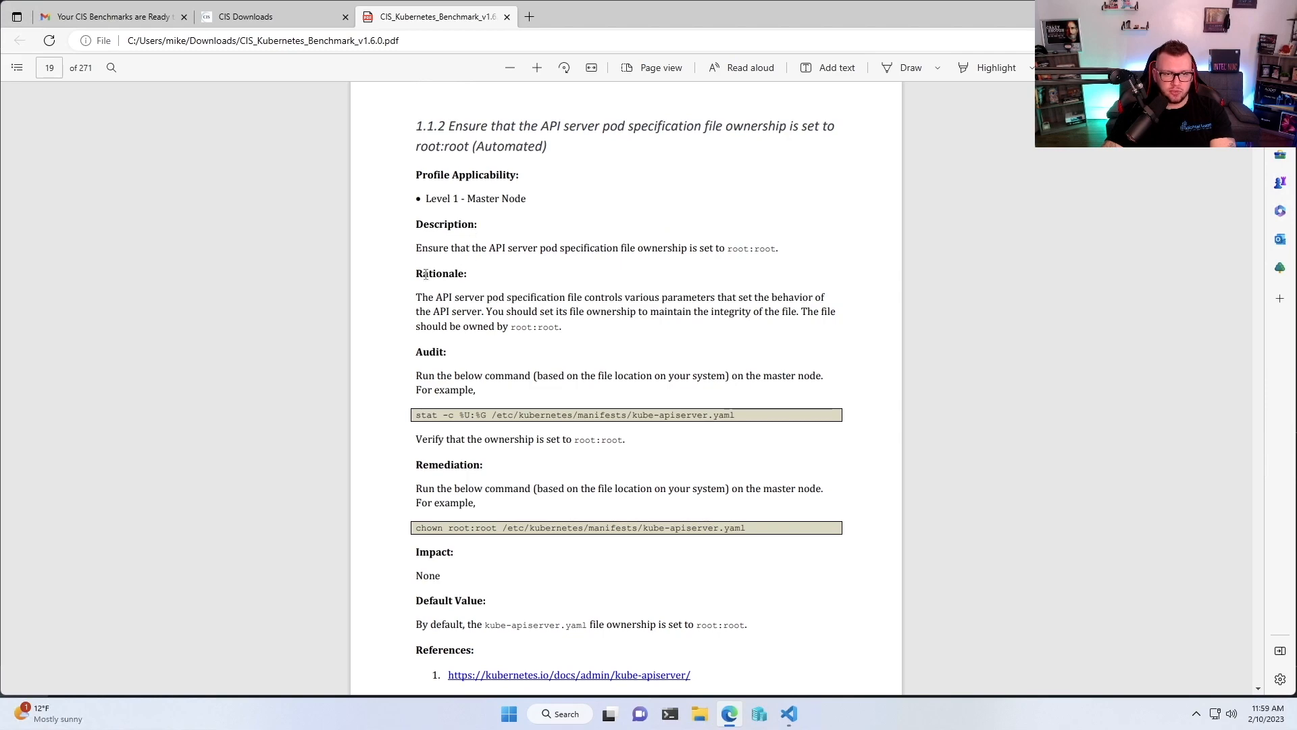
mouse_move(517, 462)
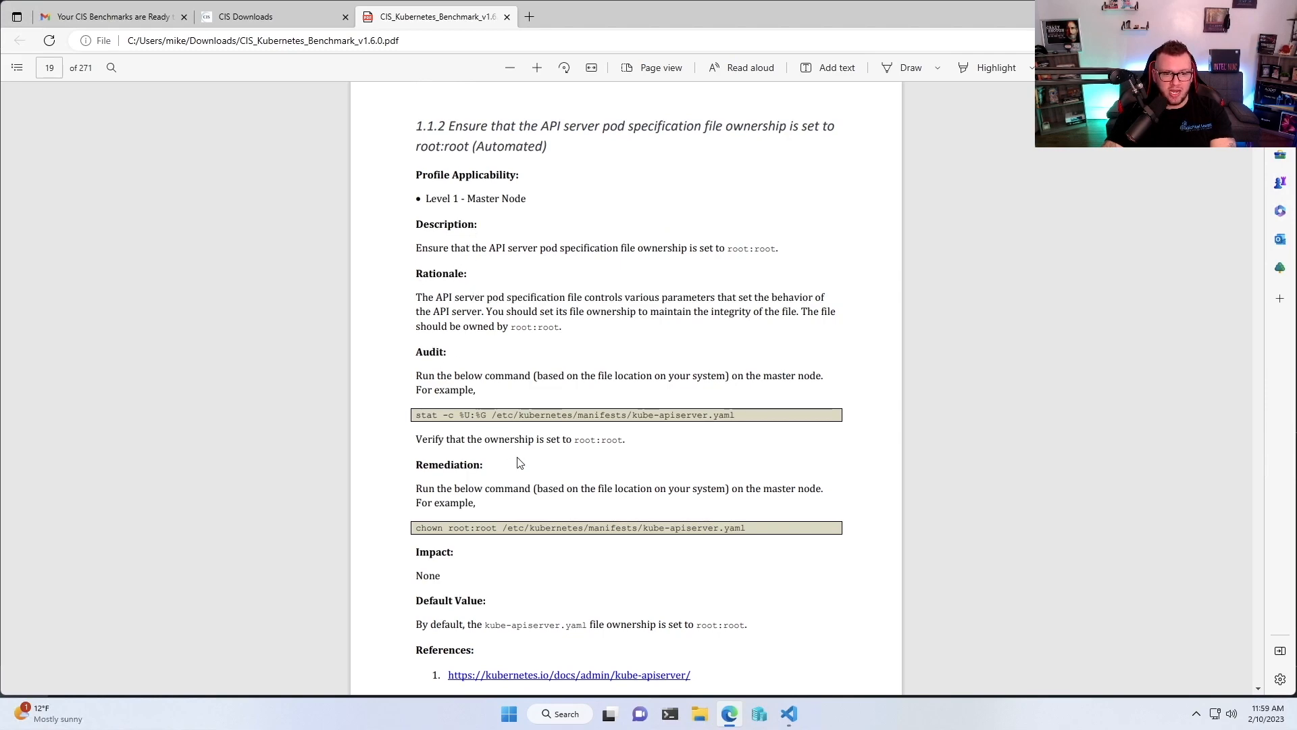
scroll("down", 3)
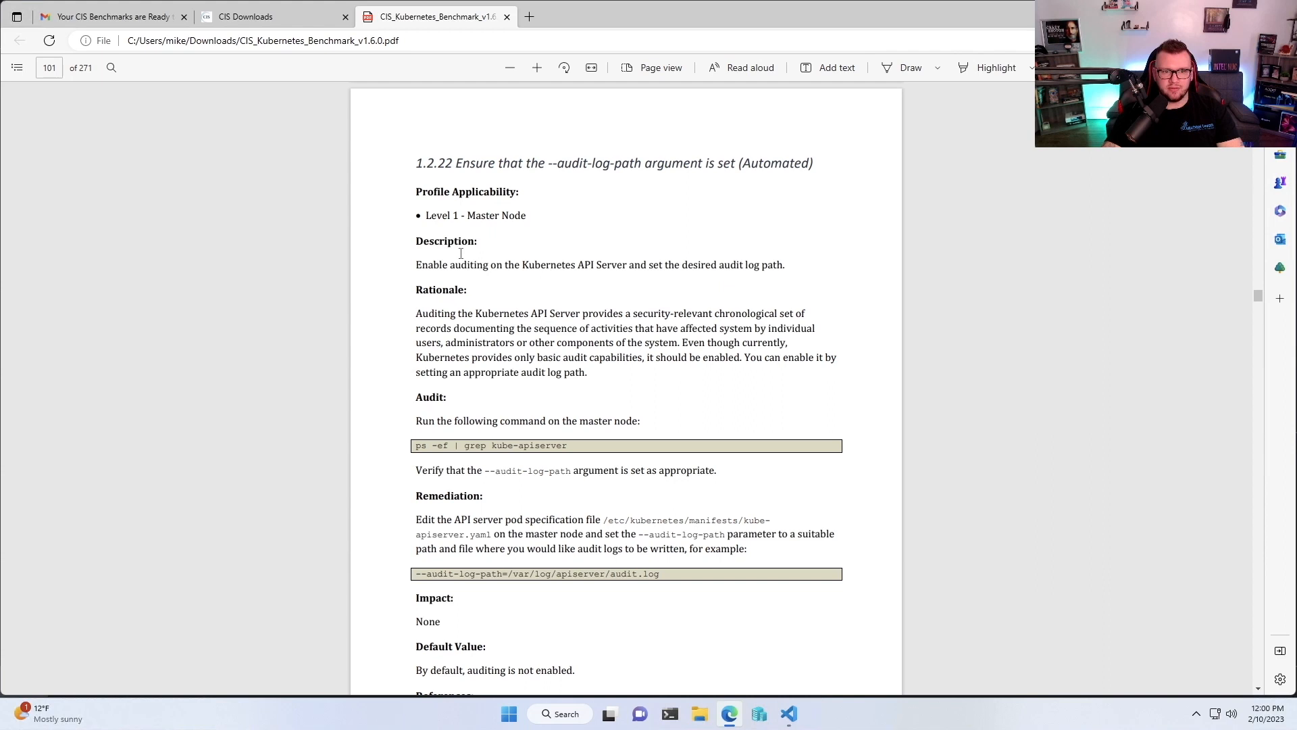
scroll("down", 3)
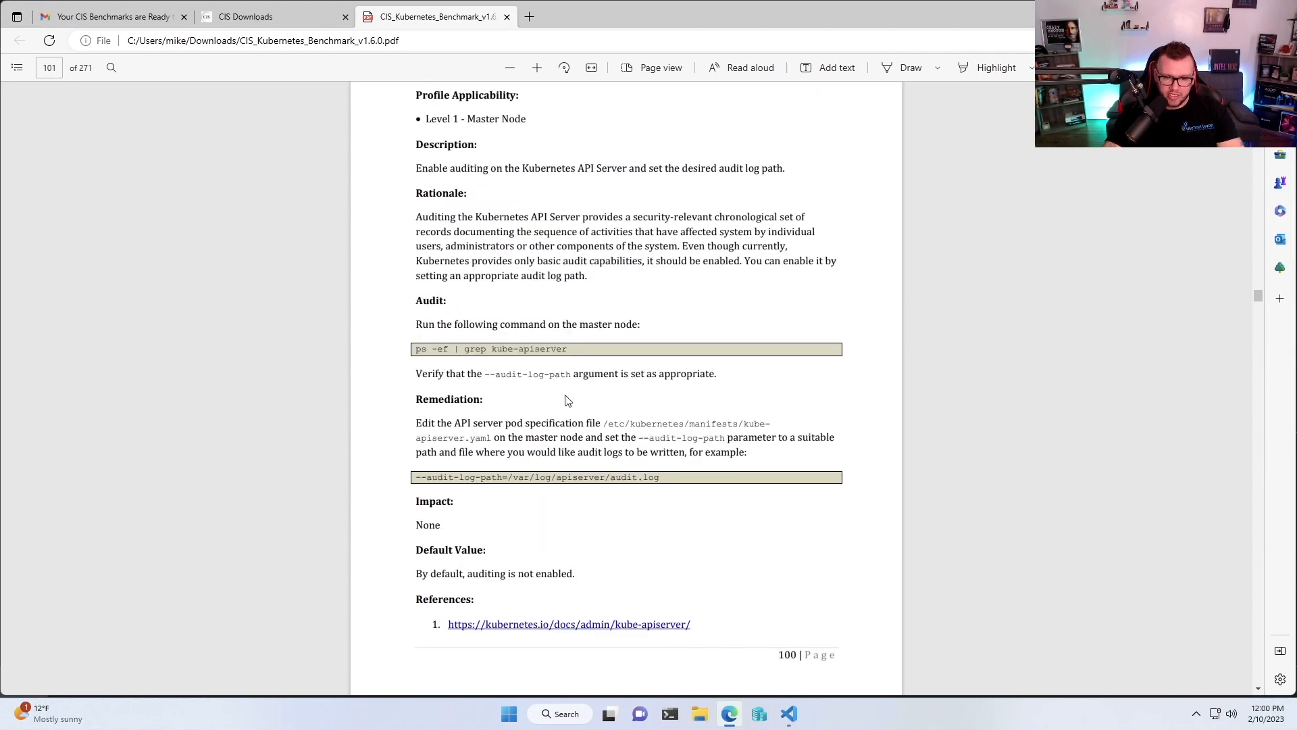
mouse_move(635, 470)
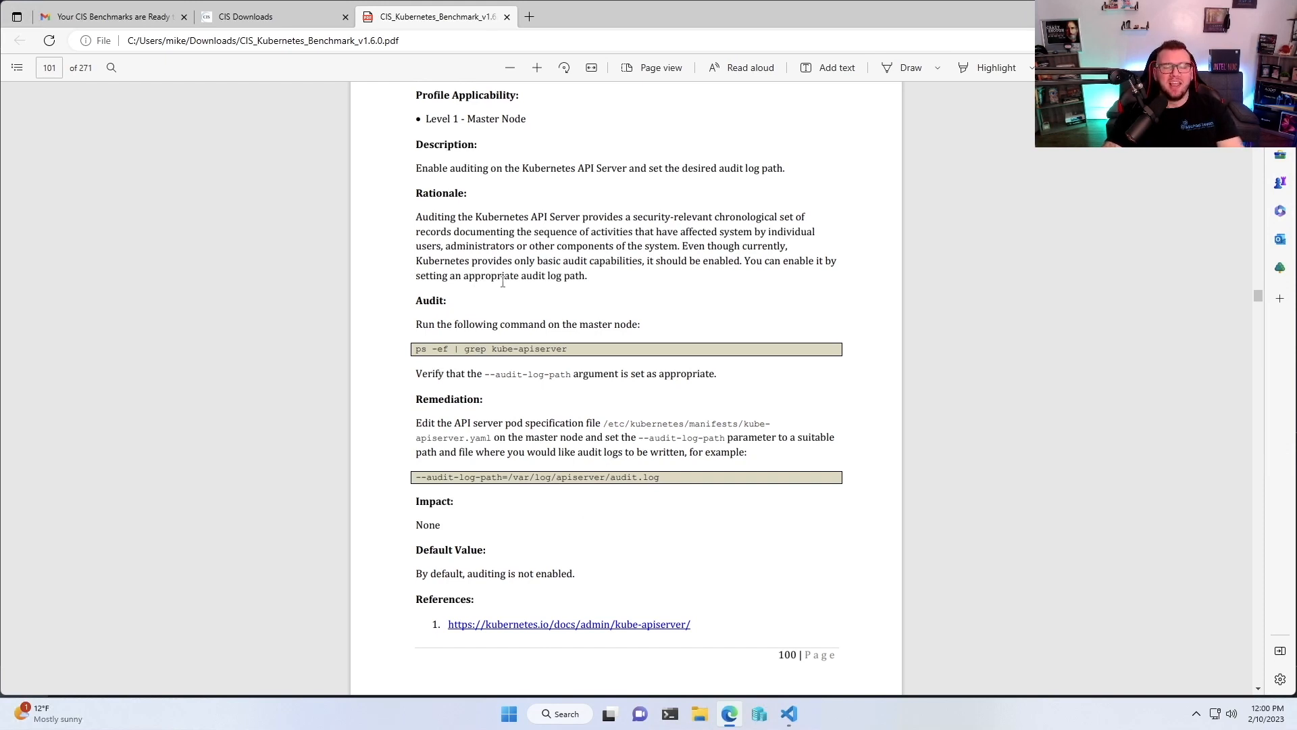
mouse_move(530, 192)
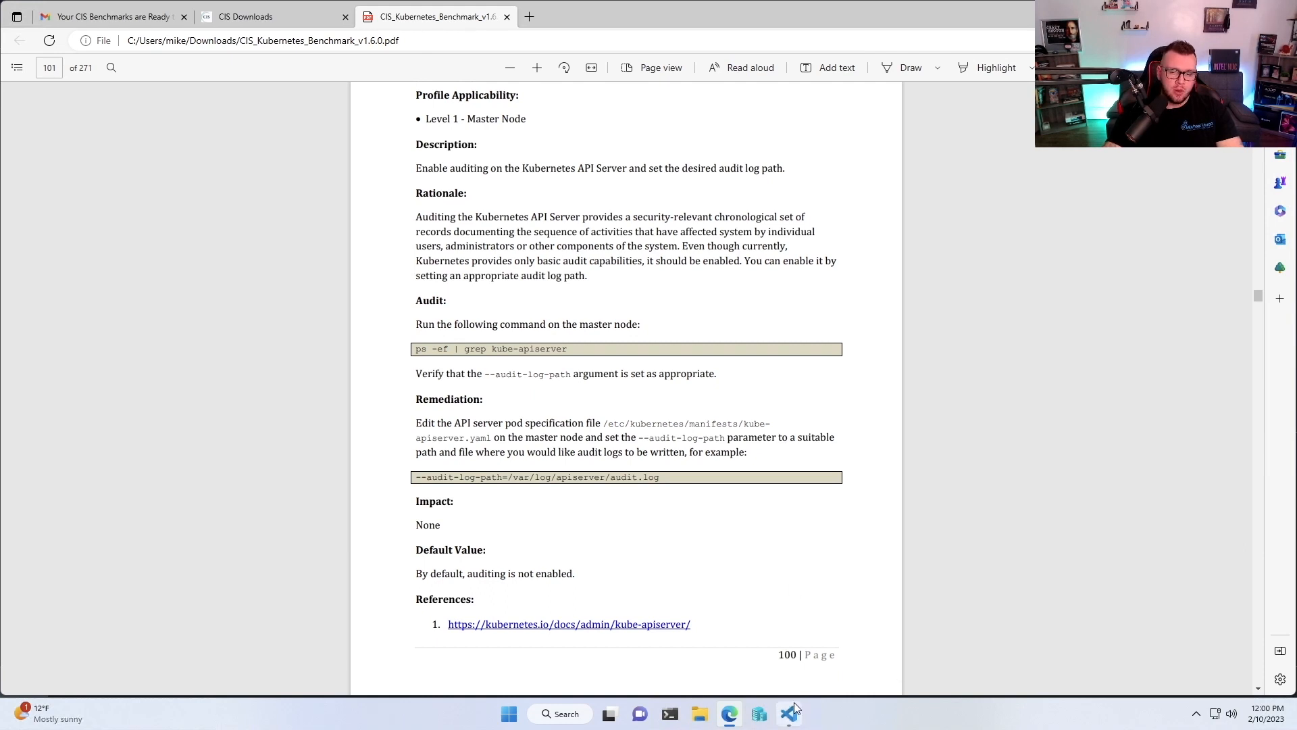
Step: From the VS Code terminal, follow the cloud.armosec.io scan-results link and confirm opening it
left_click(787, 713)
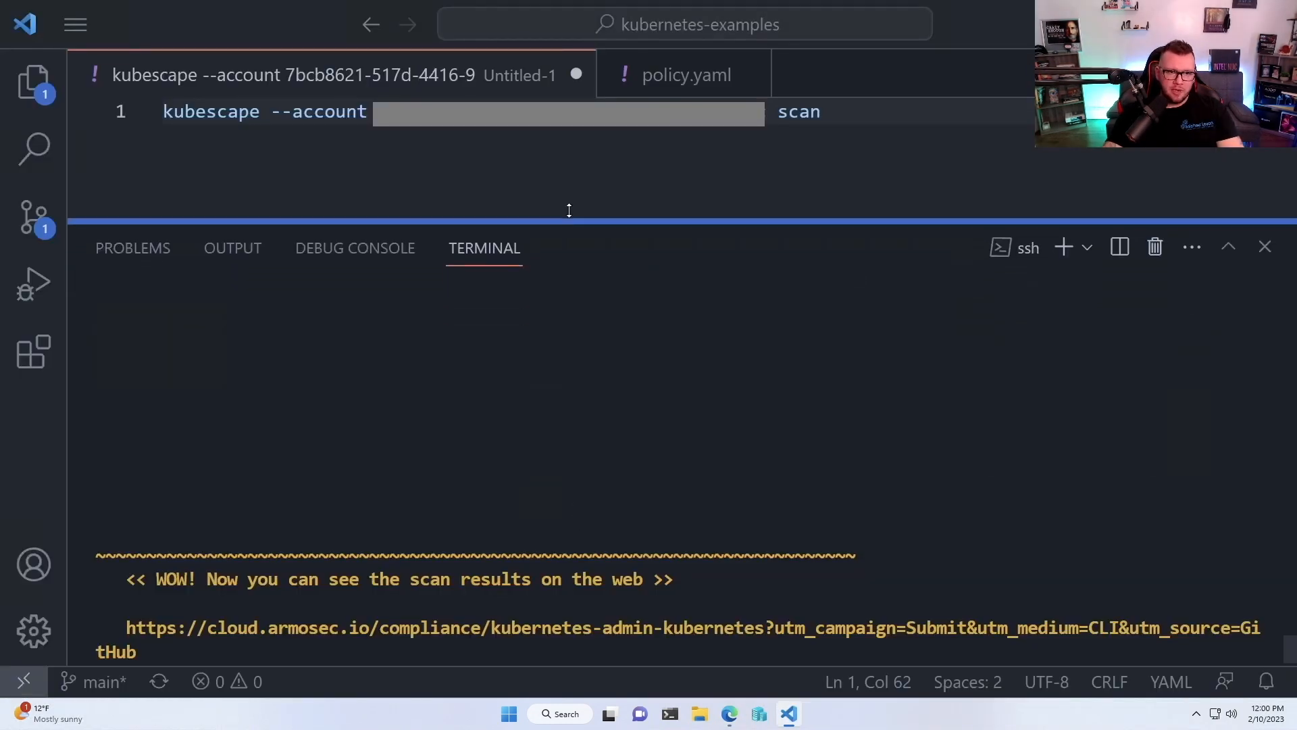
type("cle")
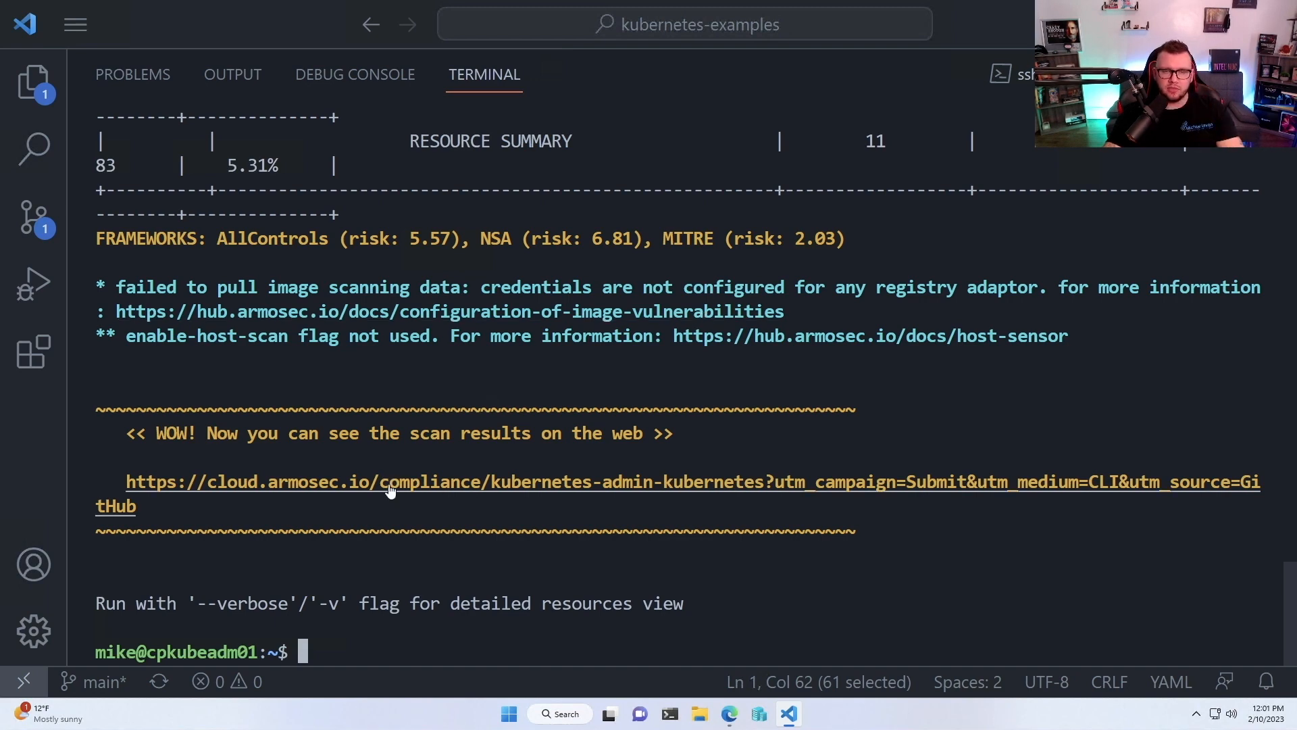
left_click(389, 481)
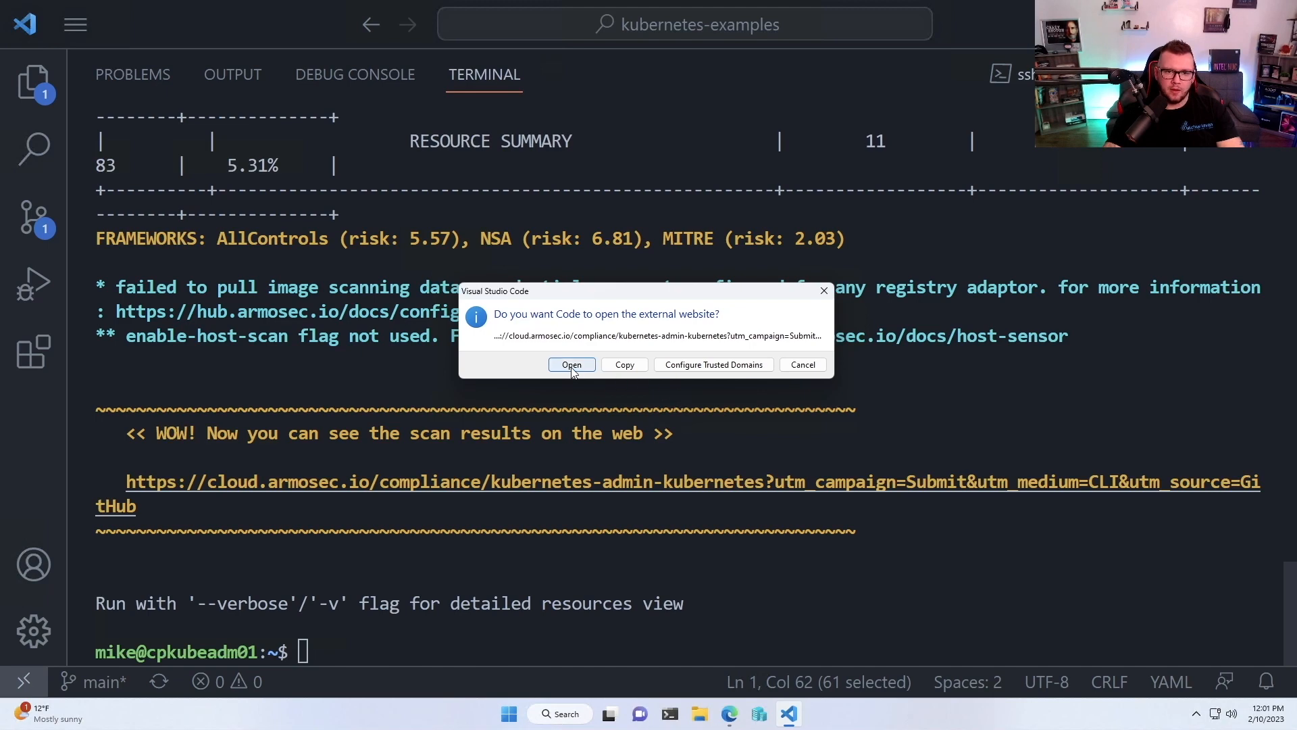
left_click(570, 363)
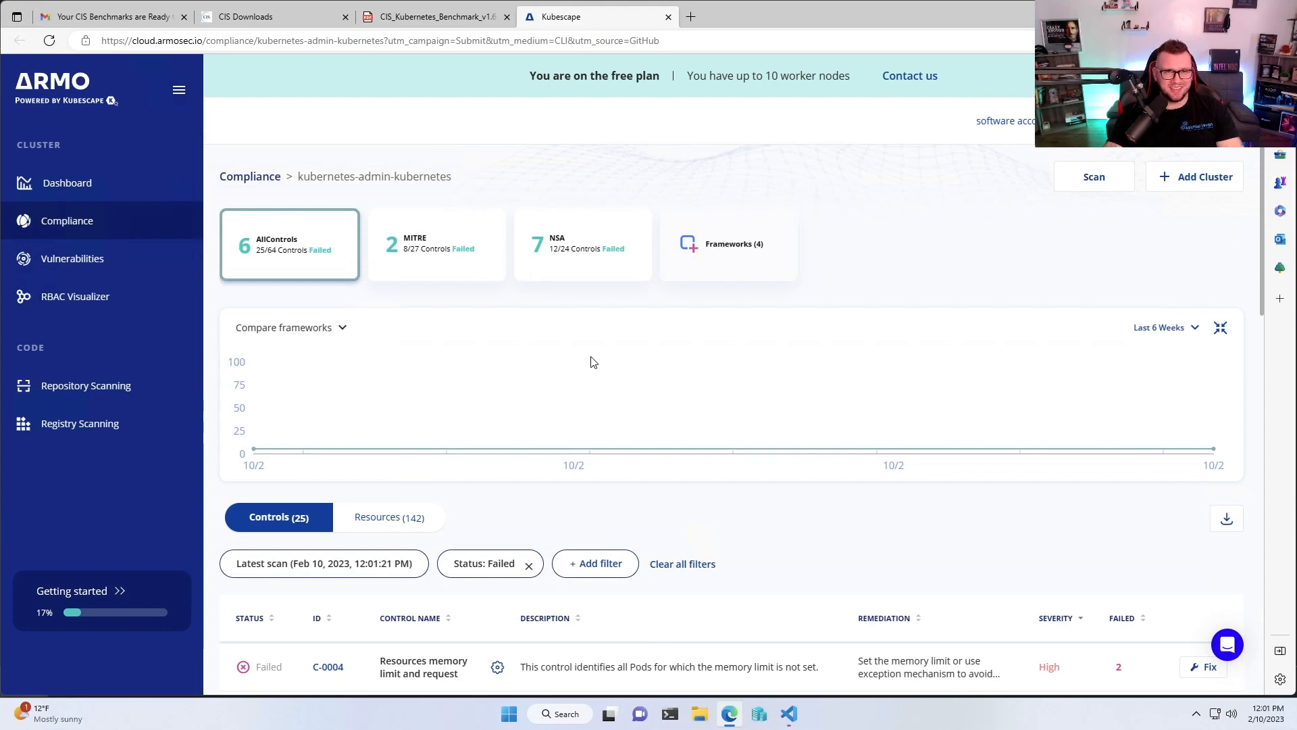
Step: Compare with the CIS PDF, then scroll the failed controls to Secret/ETCD encryption enabled
left_click(430, 16)
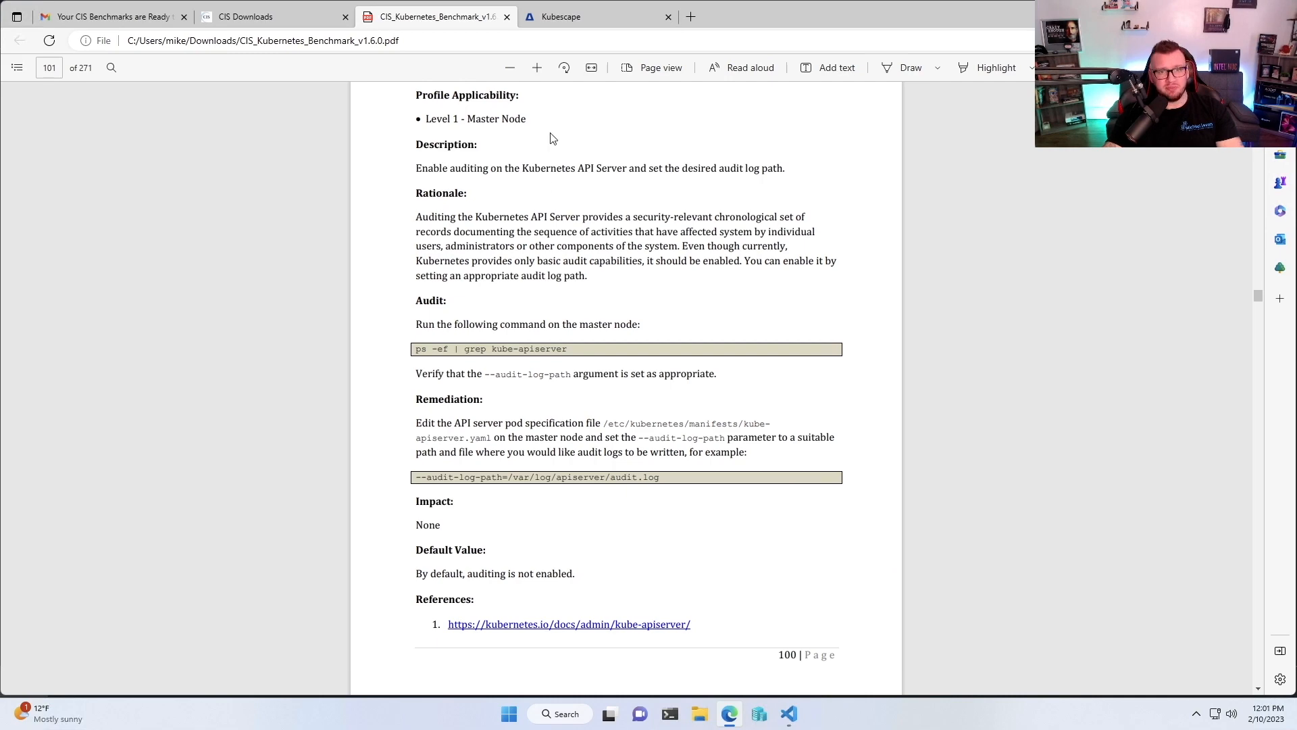
left_click(562, 16)
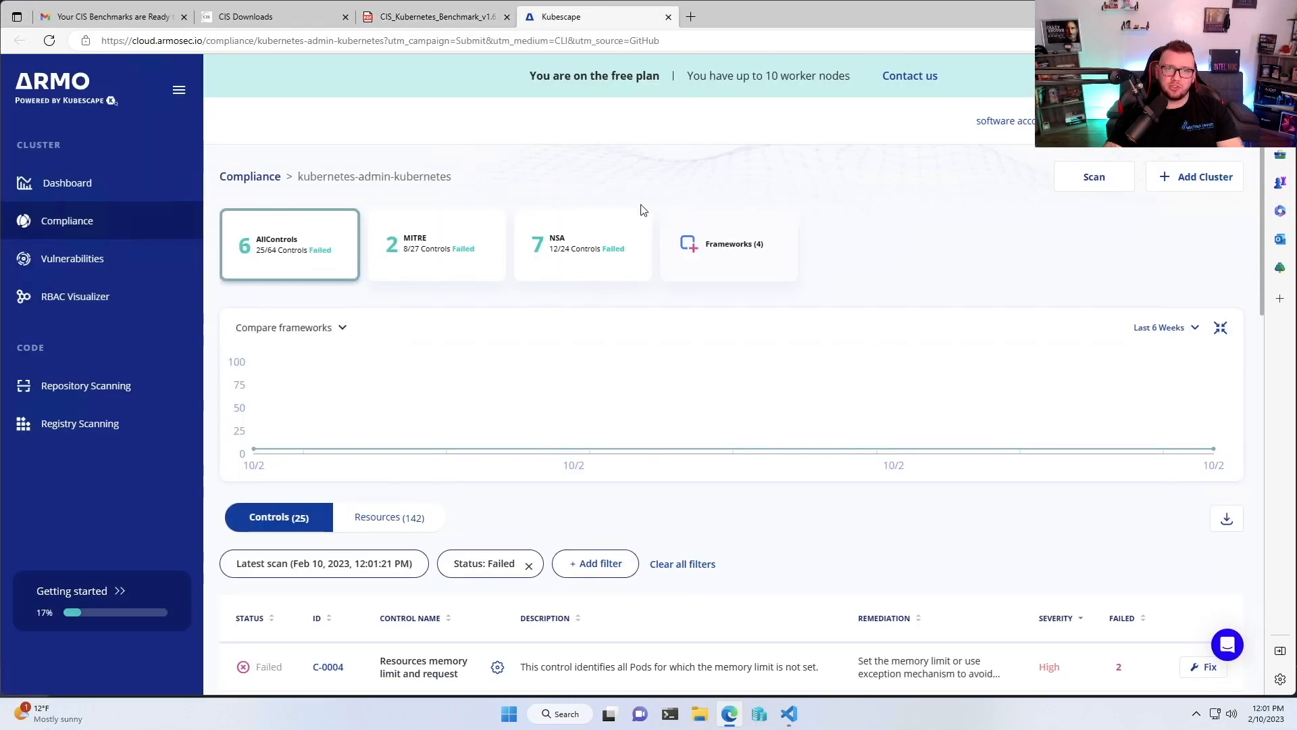
scroll("down", 3)
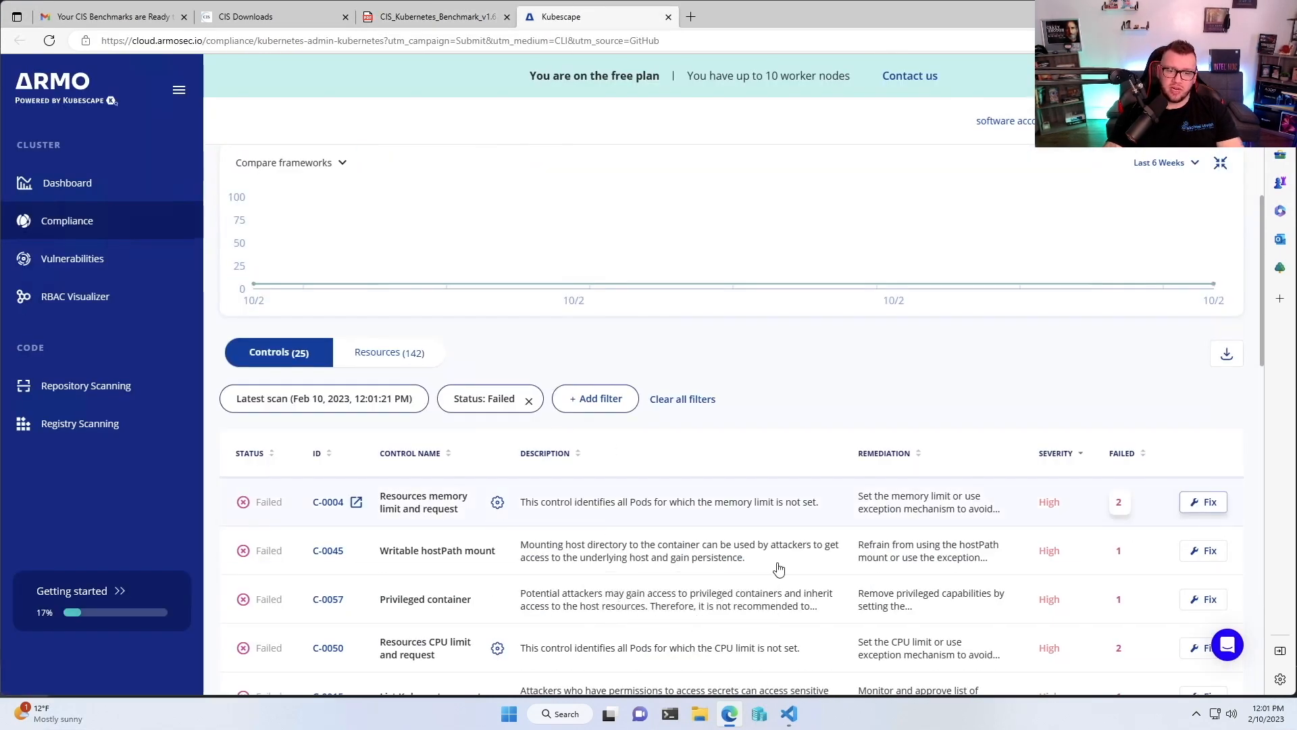
scroll("down", 3)
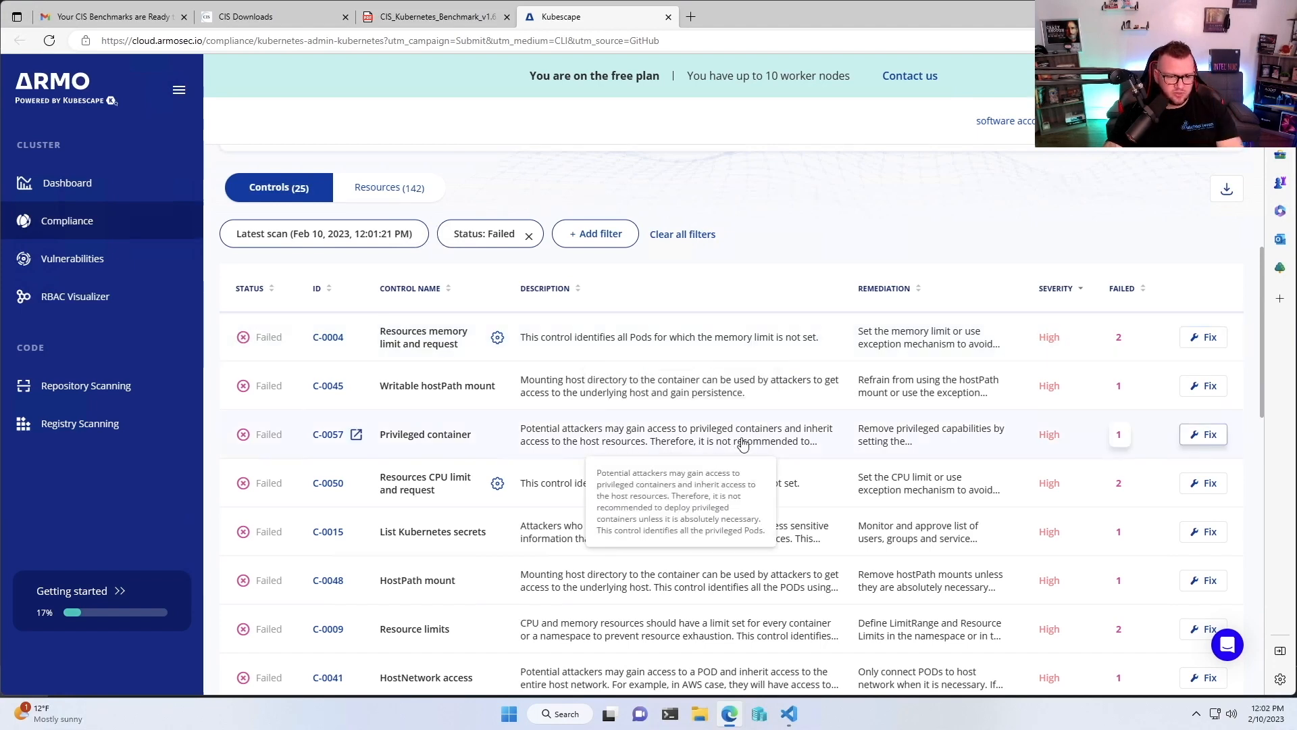
scroll("down", 3)
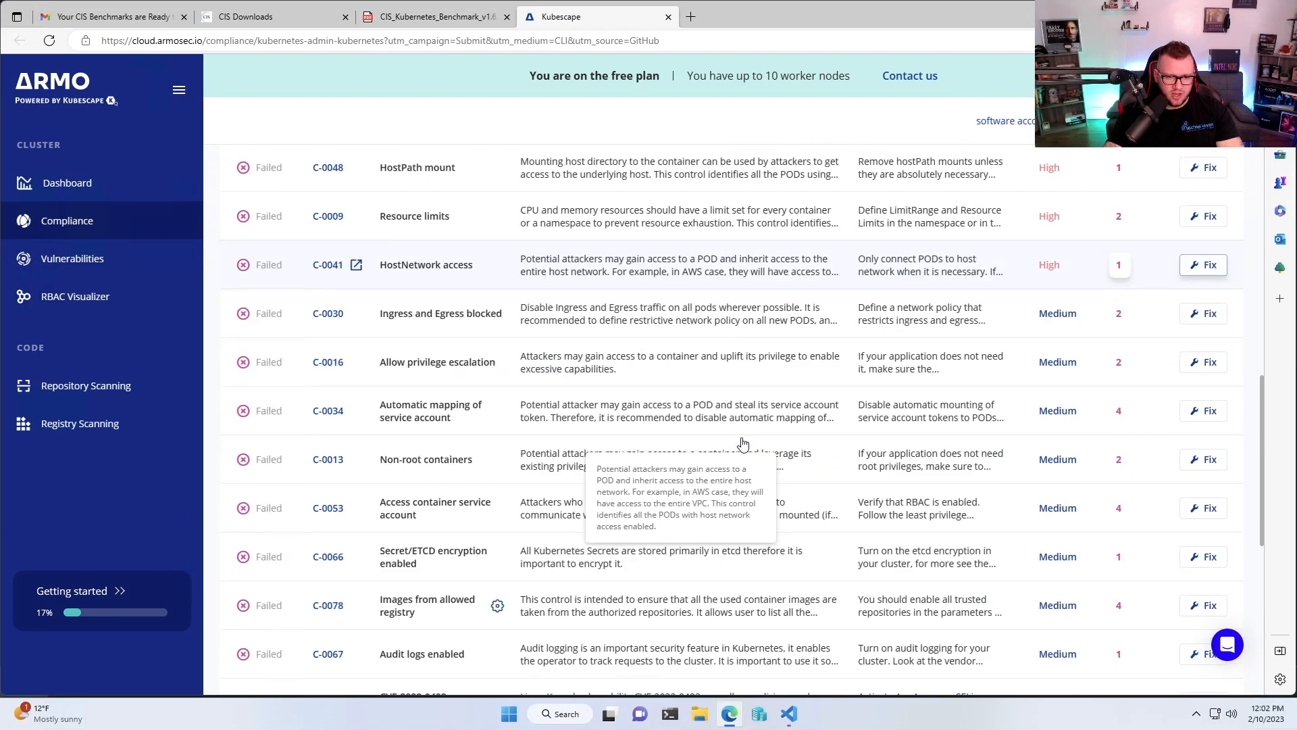
scroll("down", 3)
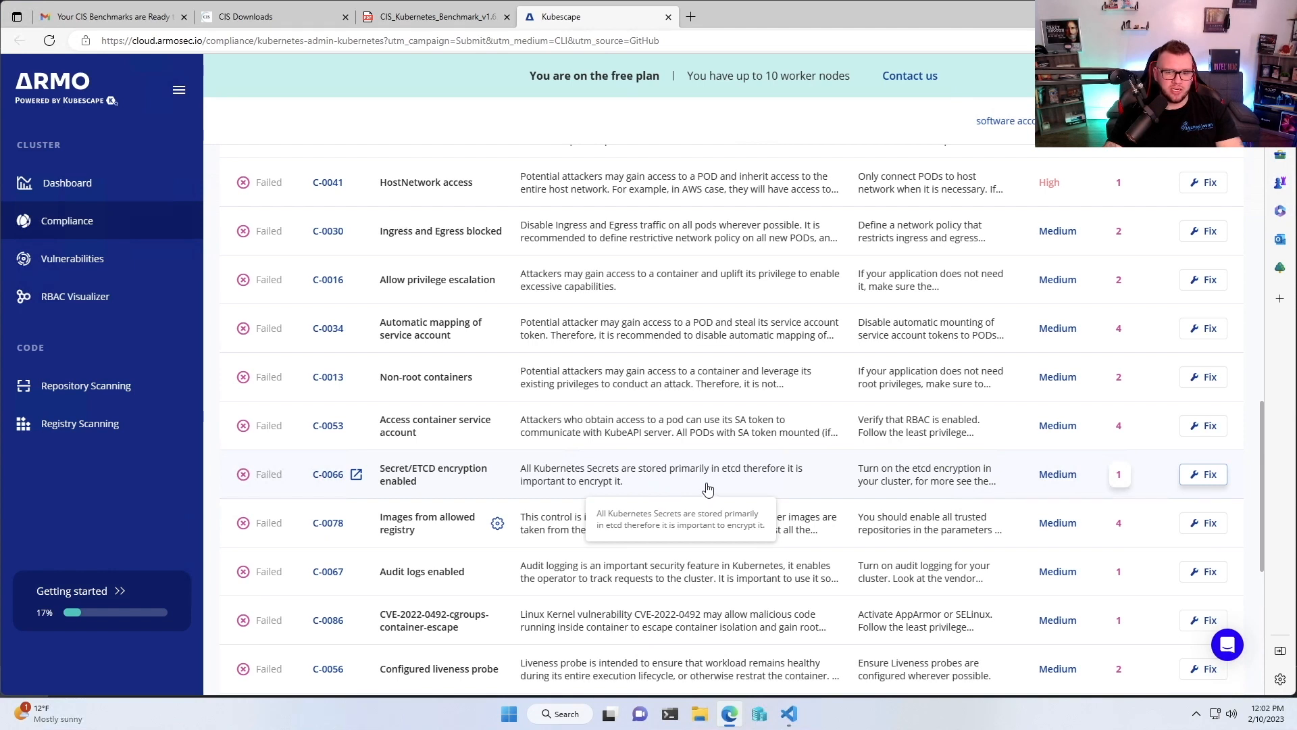
mouse_move(836, 497)
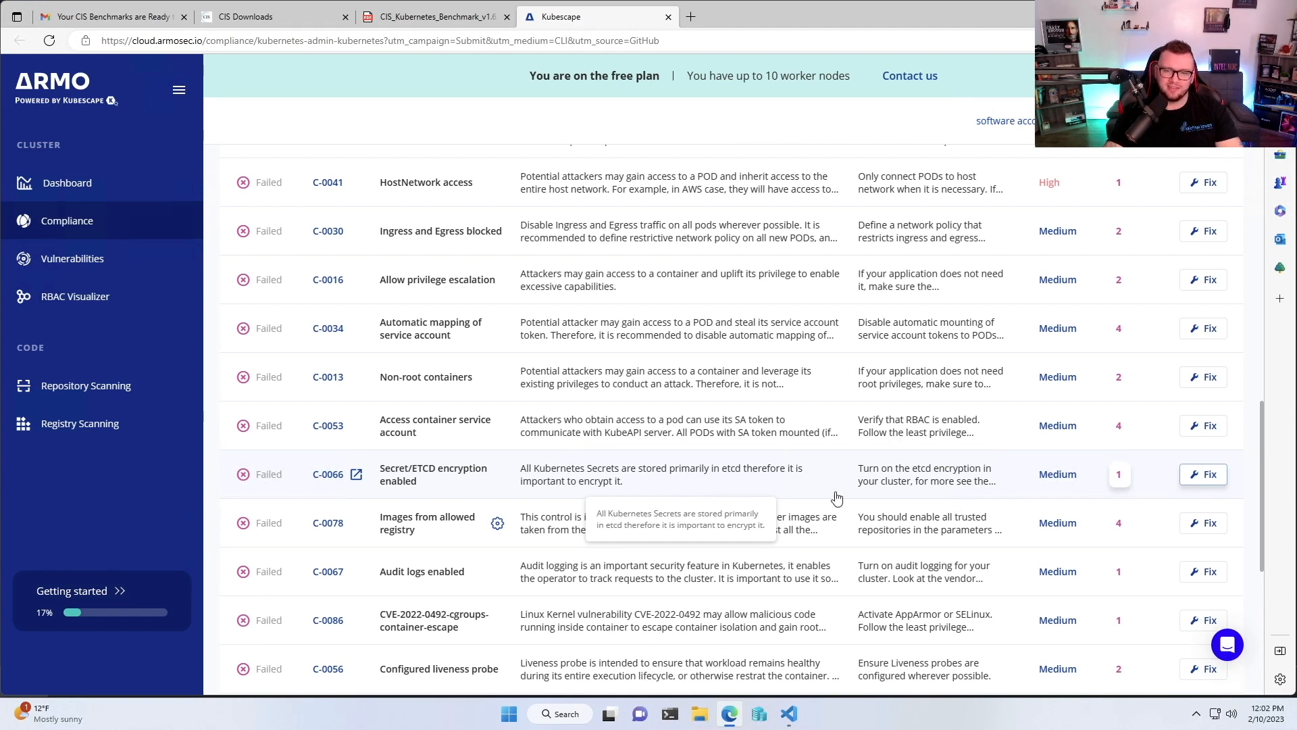
mouse_move(900, 483)
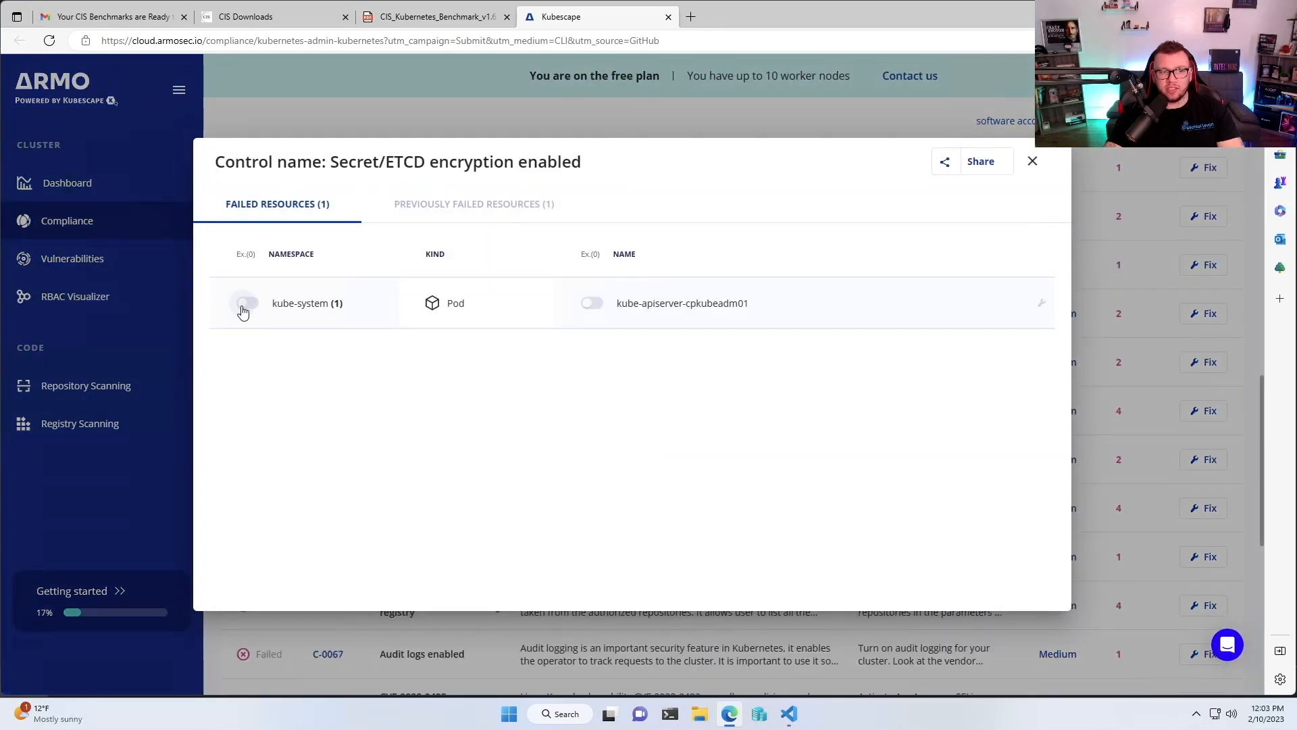
Step: Mark the kube-system API server pod as an exception and close the control panel
left_click(246, 302)
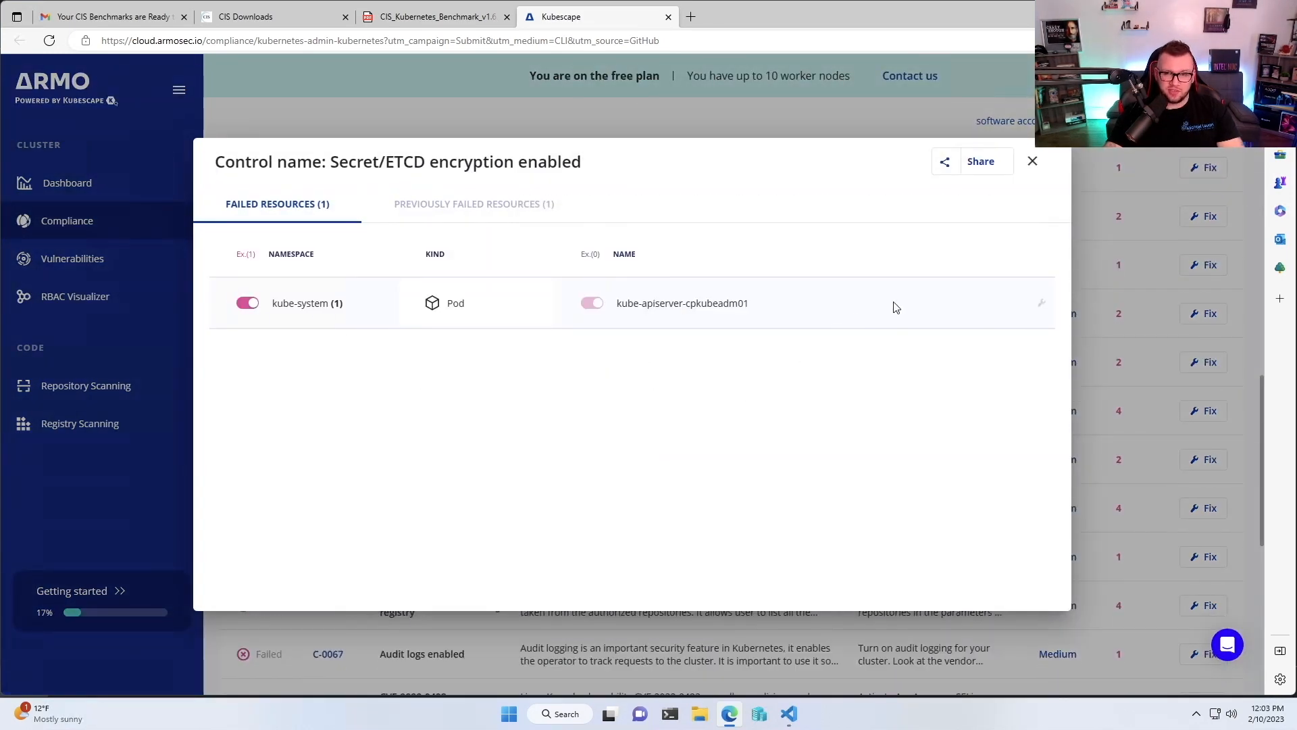
left_click(1031, 161)
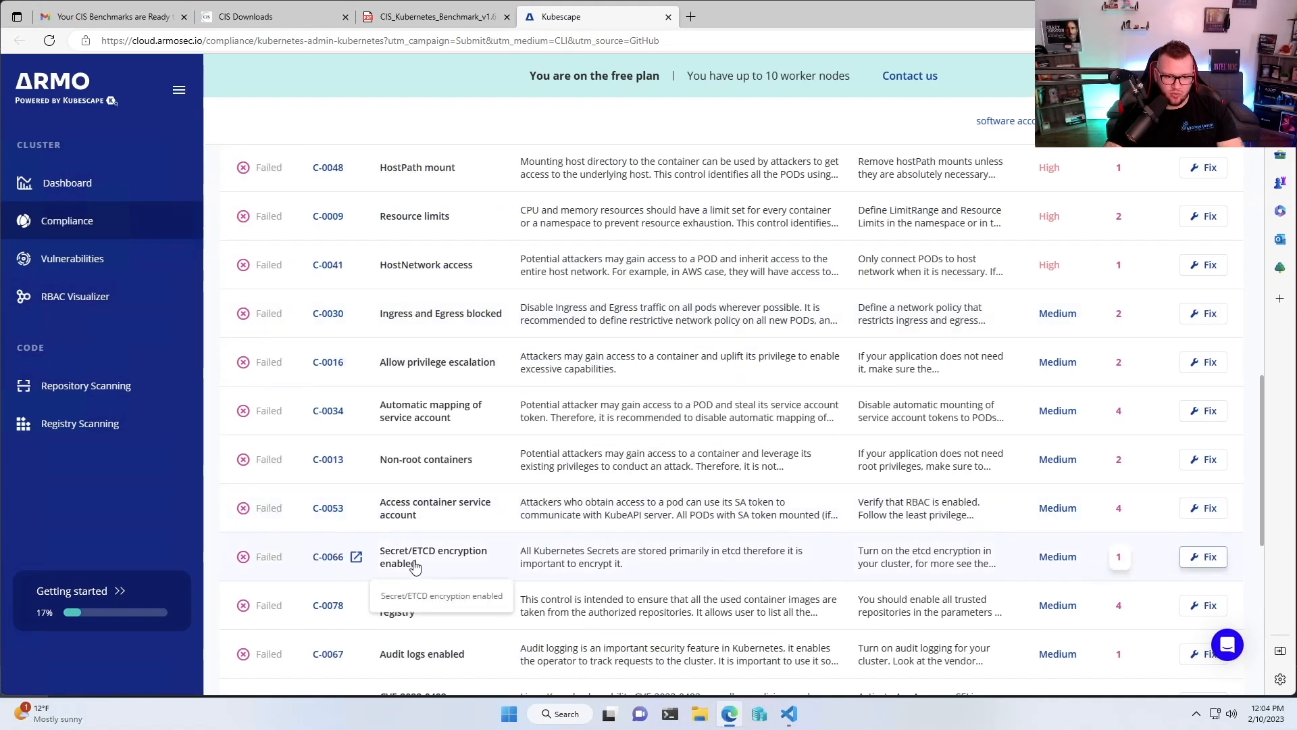
Step: Read the hub.armosec.io docs for C-0066 Secret/ETCD encryption, then return to the failed controls list
left_click(357, 556)
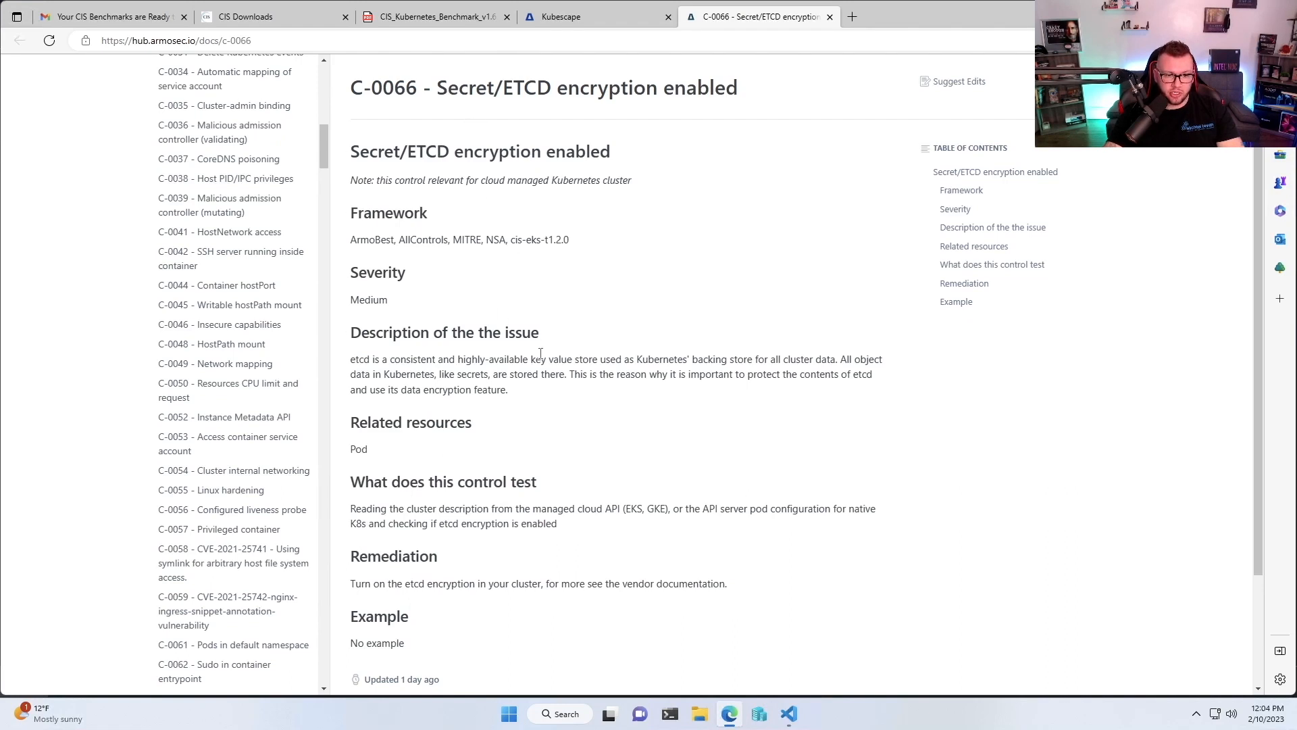
scroll("down", 3)
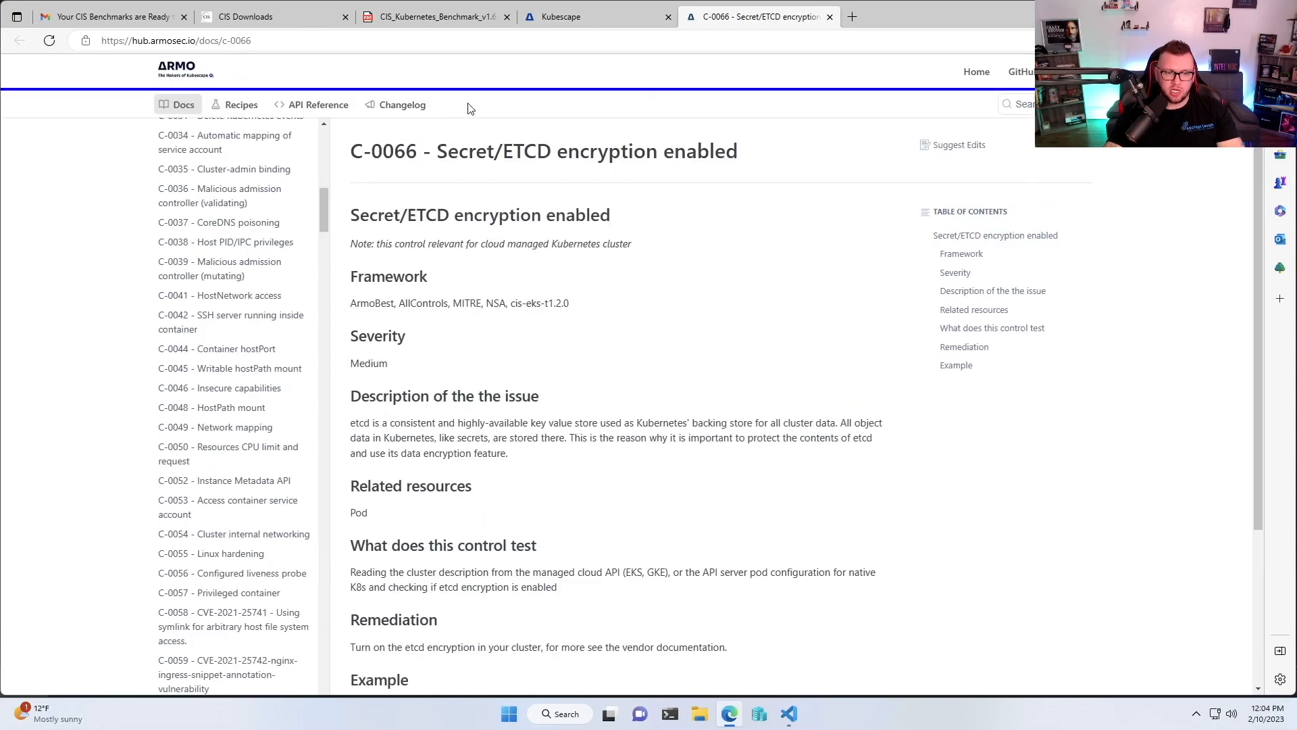
mouse_move(707, 385)
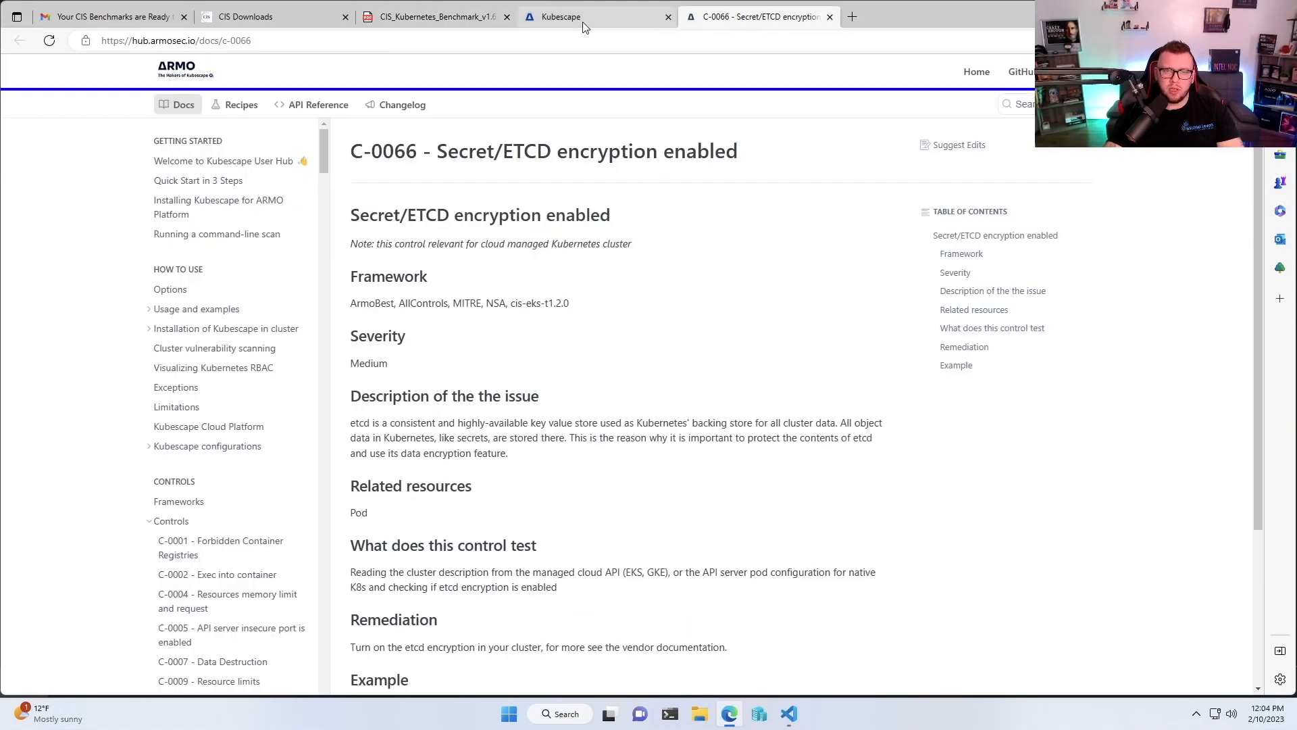
left_click(561, 16)
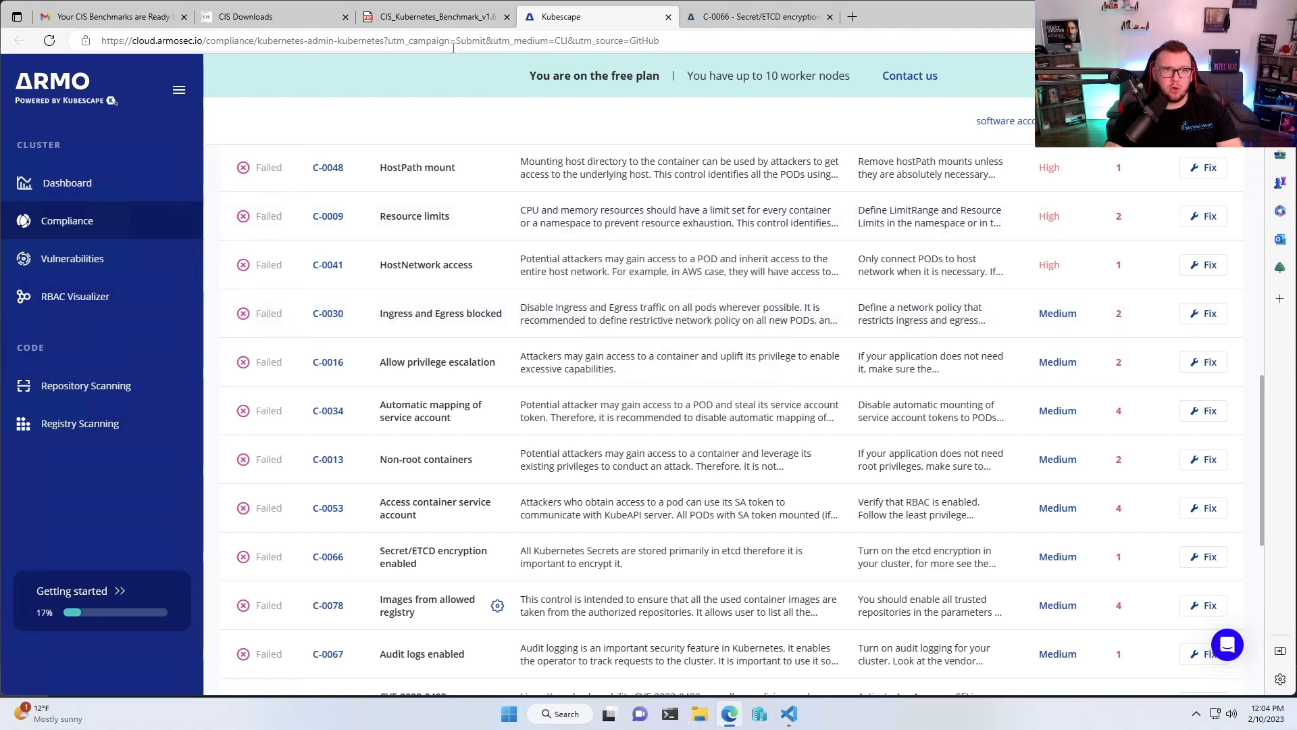
left_click(430, 17)
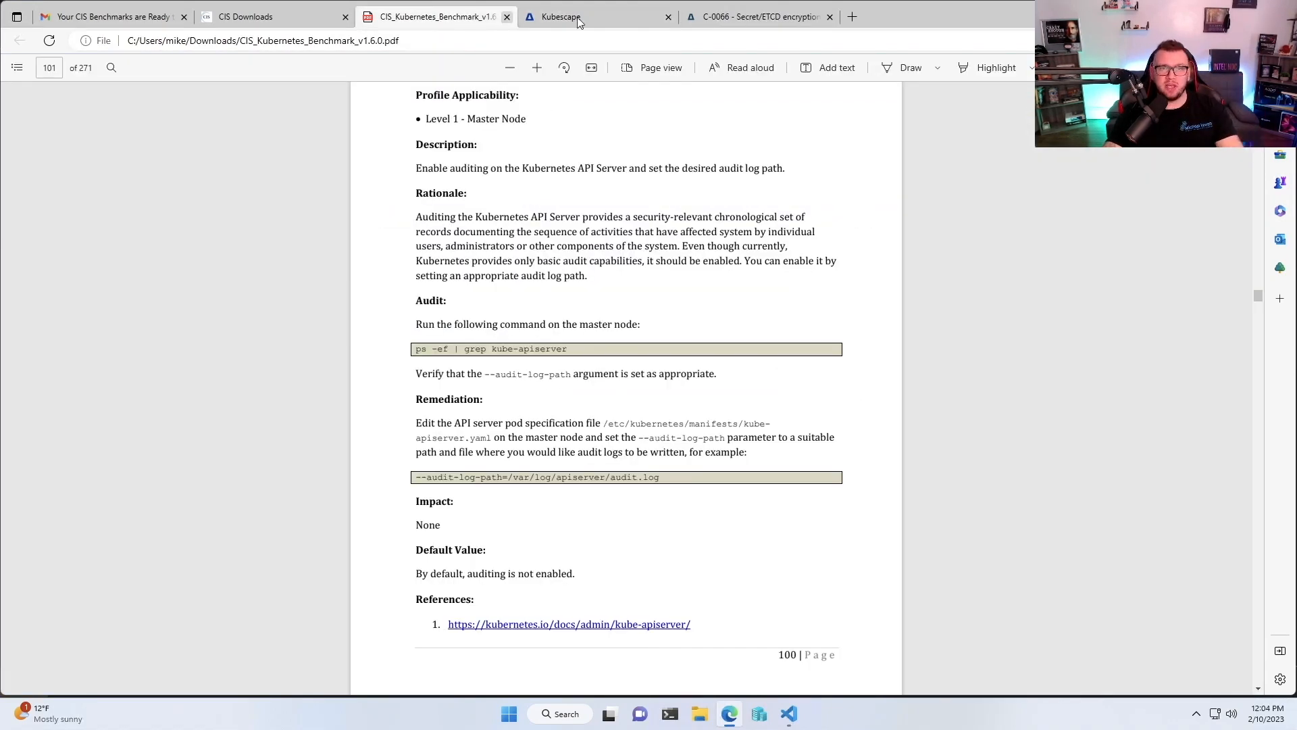
left_click(560, 16)
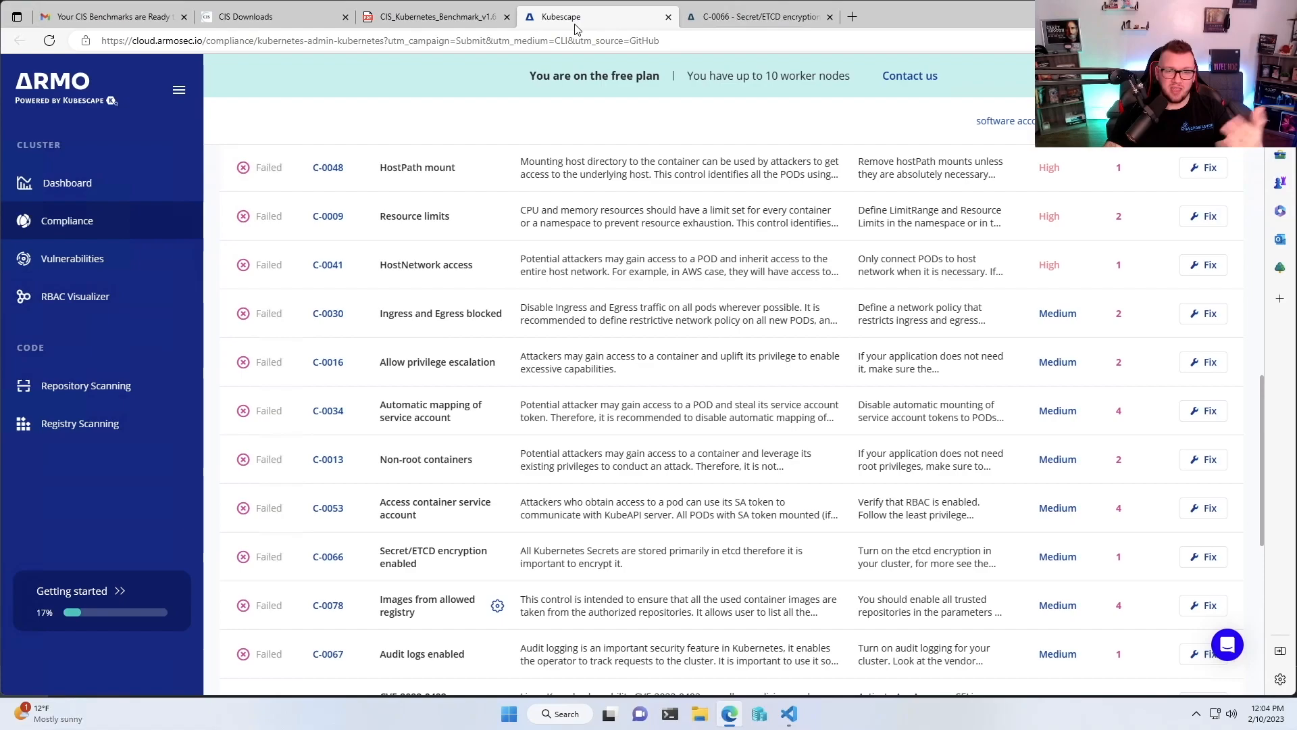